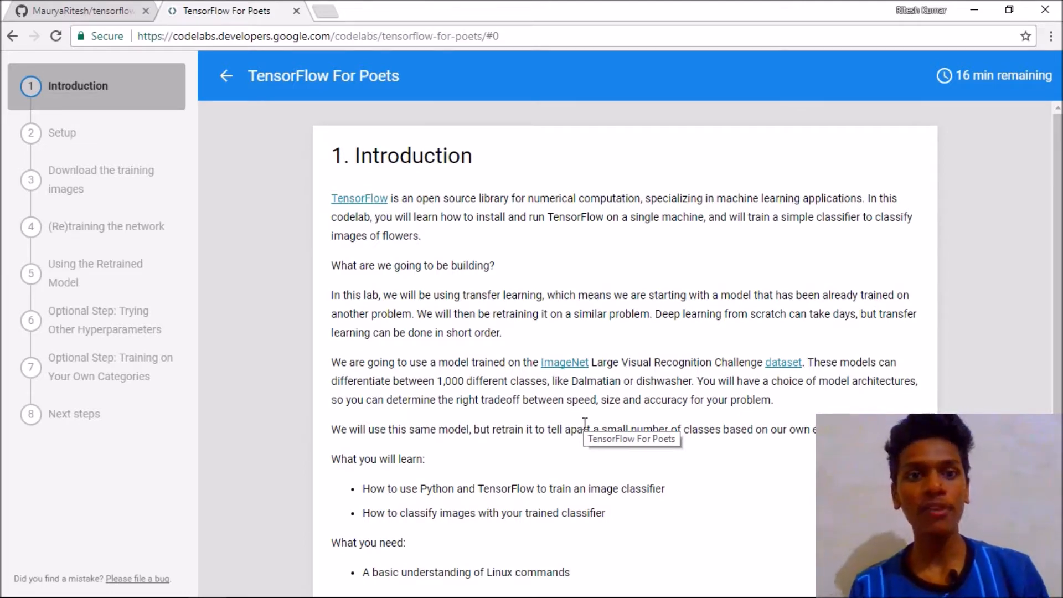
pyautogui.moveTo(479, 302)
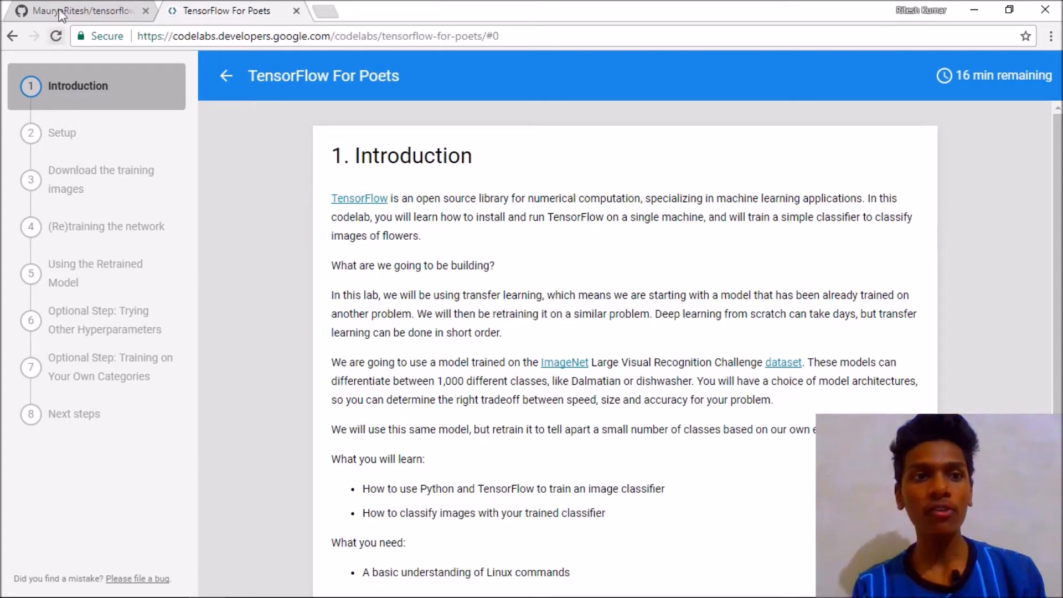
# Look over the forked repository, then return to the codelab and open its Setup step.
pyautogui.click(82, 11)
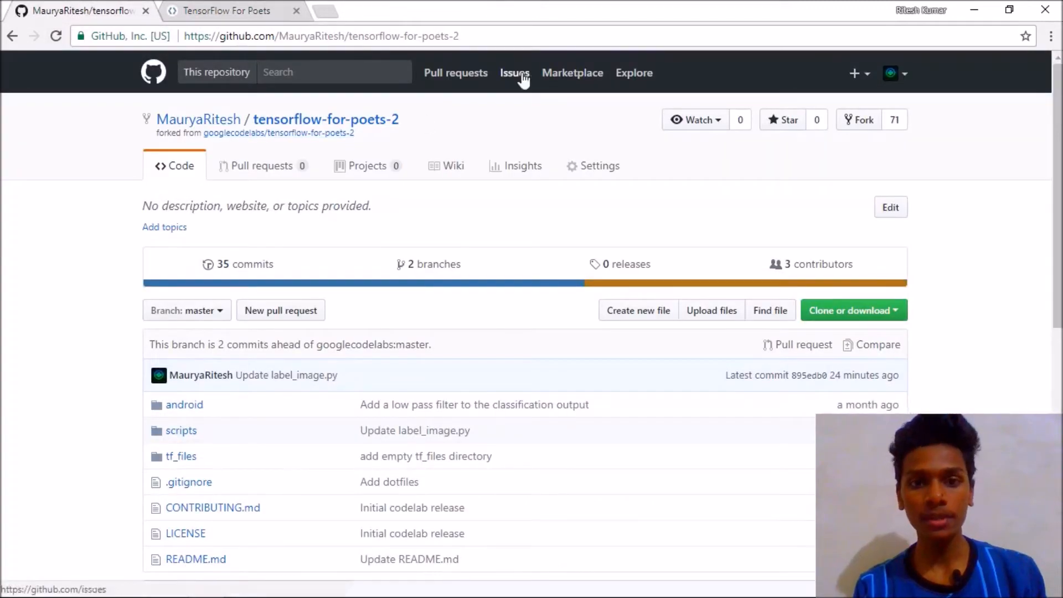
pyautogui.moveTo(522, 165)
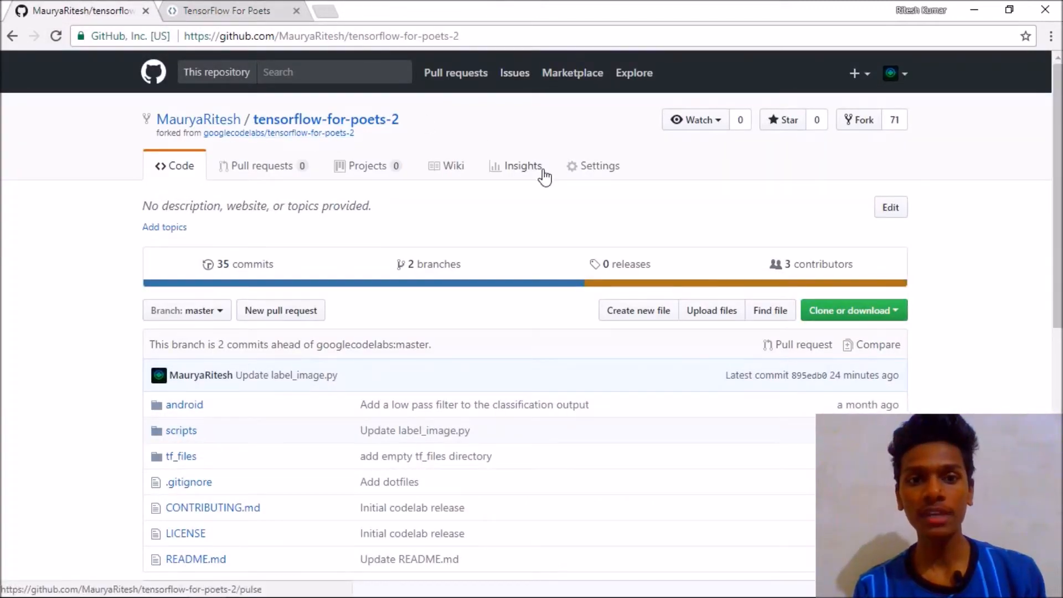
pyautogui.scroll(-3)
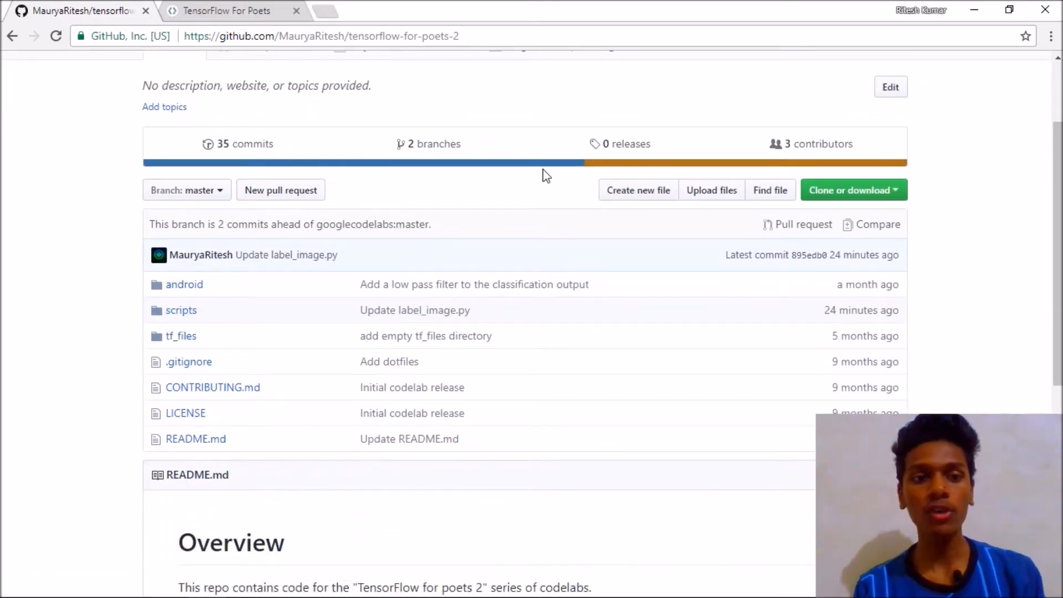
pyautogui.moveTo(461, 64)
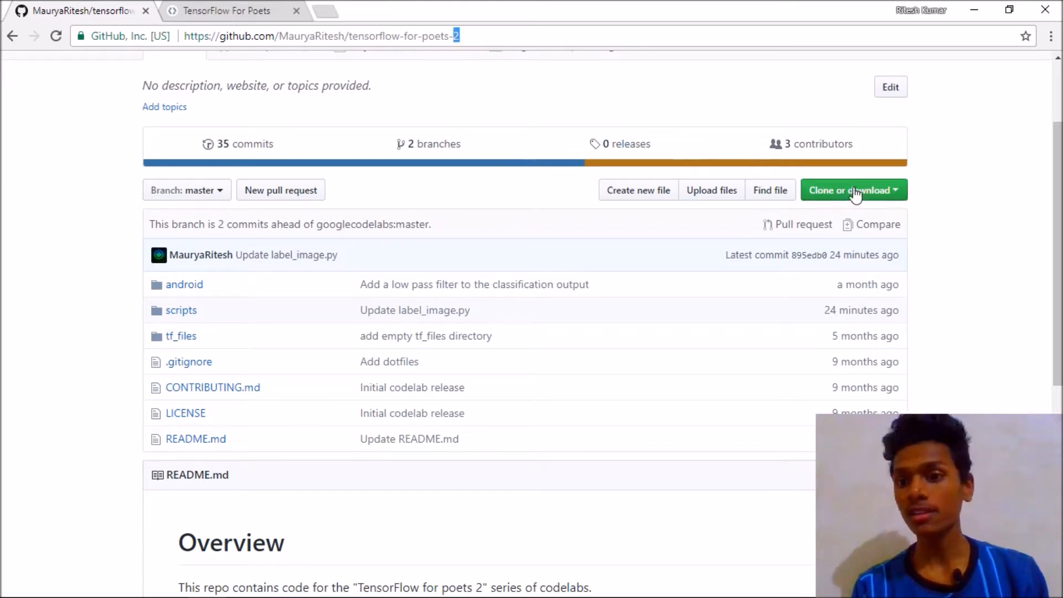
pyautogui.moveTo(818, 192)
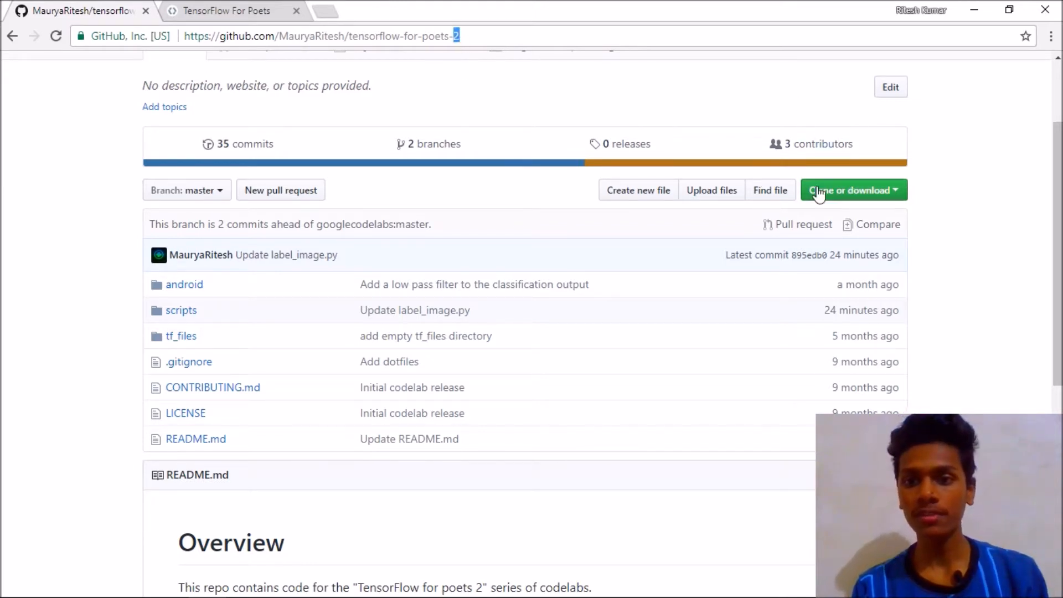
pyautogui.click(848, 190)
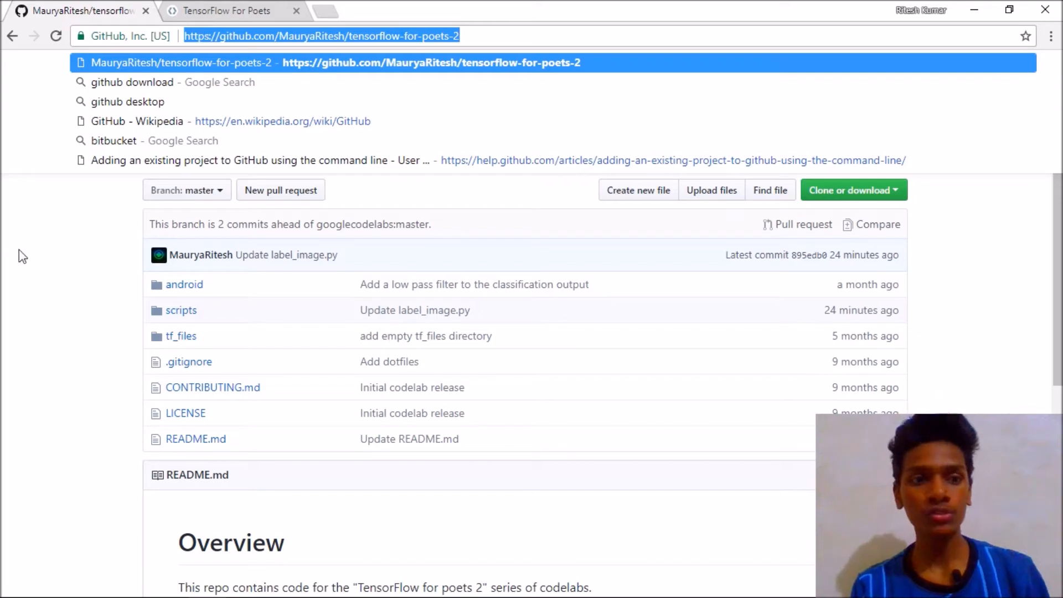
pyautogui.click(224, 11)
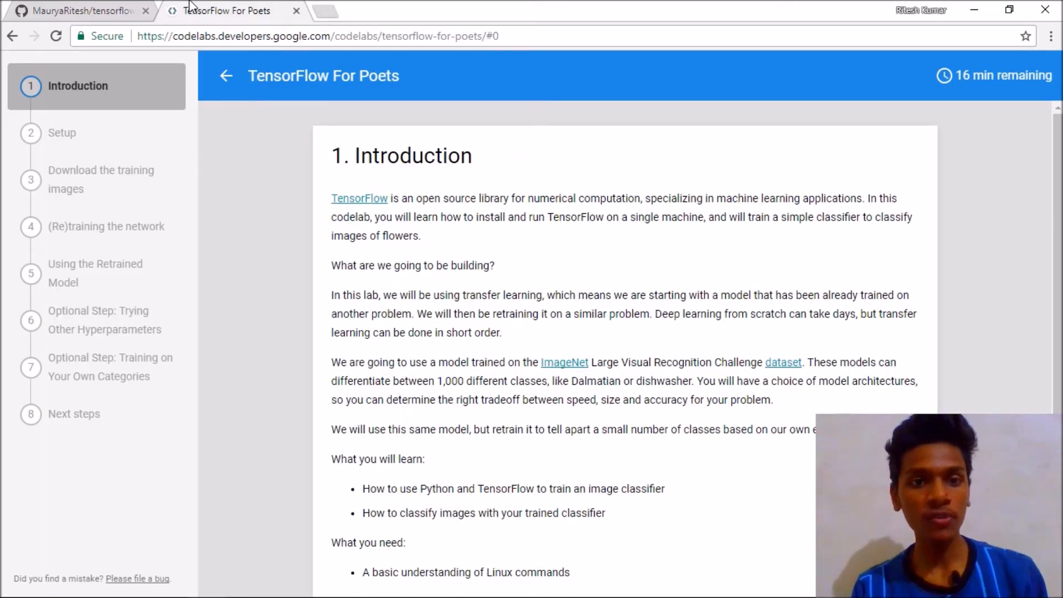
pyautogui.moveTo(344, 122)
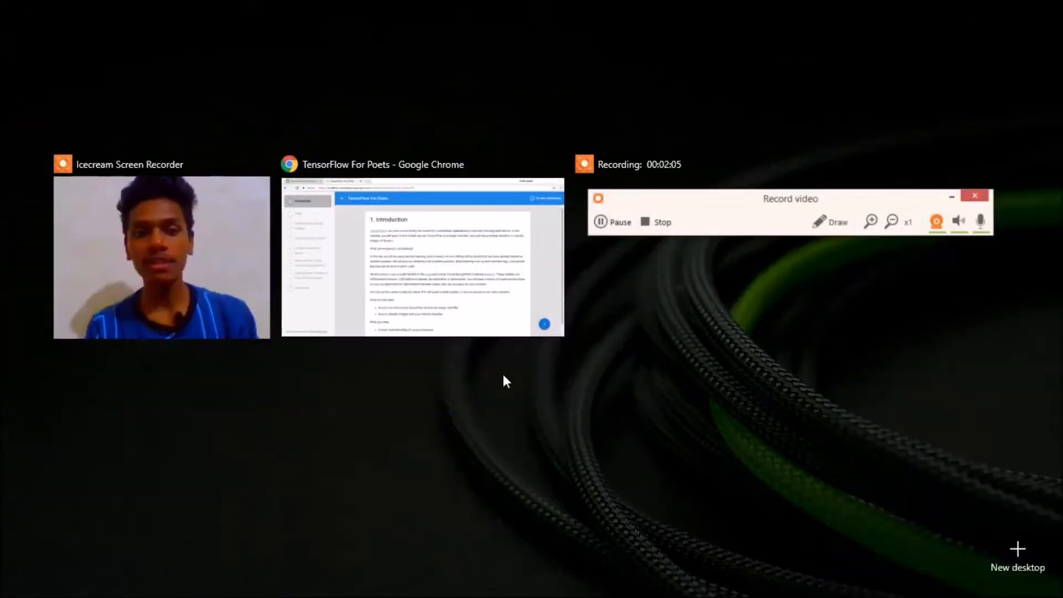
pyautogui.click(423, 257)
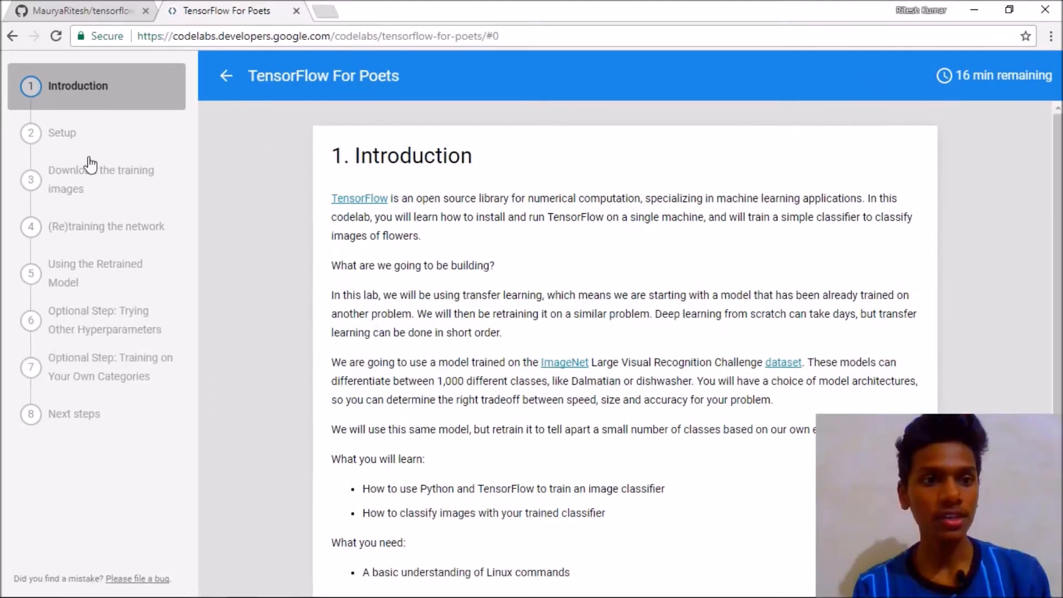
pyautogui.click(61, 132)
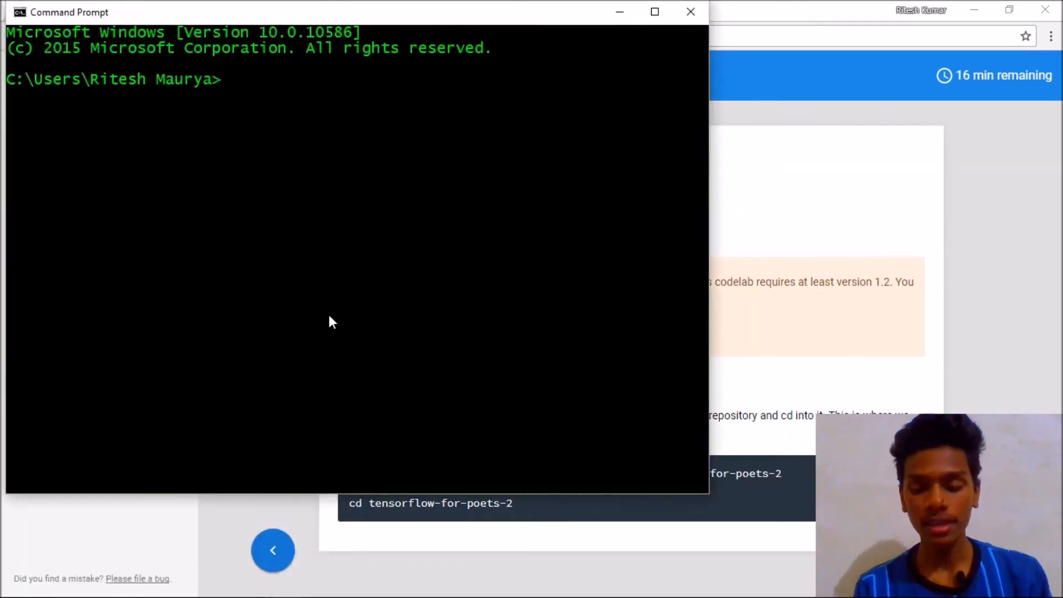
# Run 'pip install tensorflow' in Command Prompt, which reports requirements already satisfied.
pyautogui.write('pip install tensorfl')
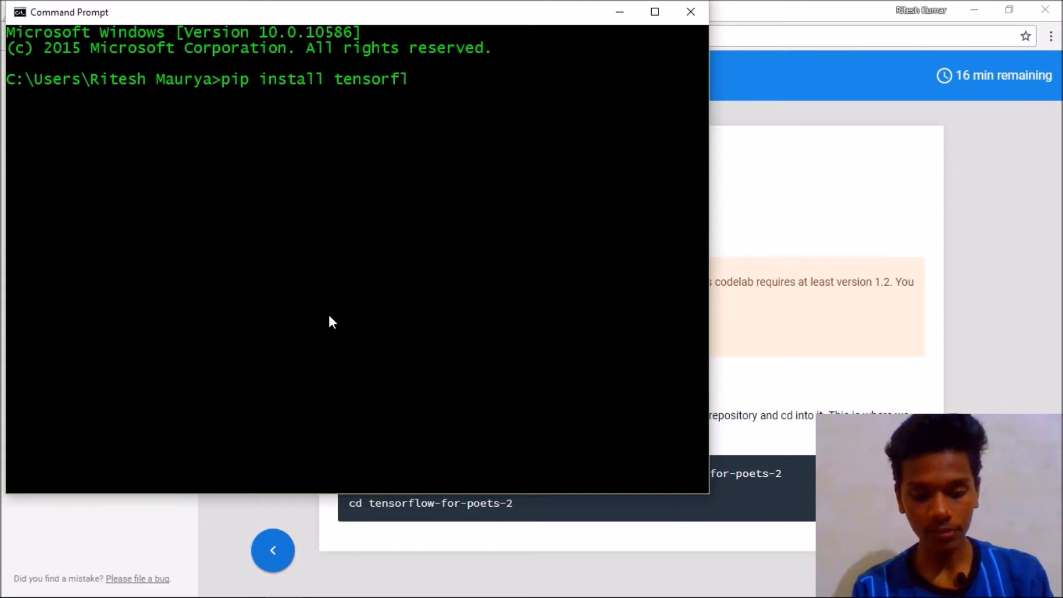
pyautogui.write('ow')
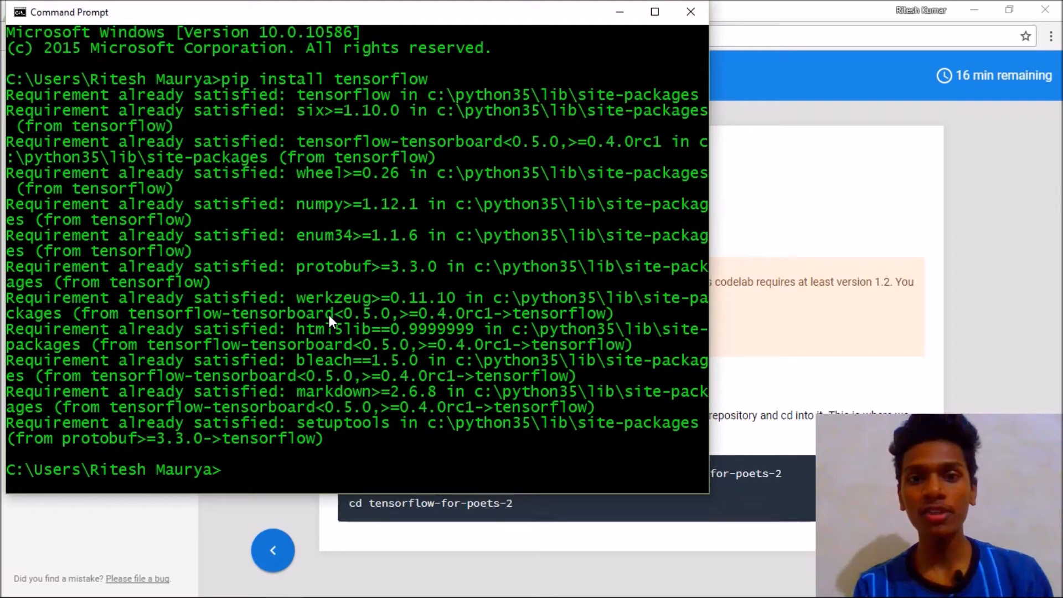
pyautogui.moveTo(777, 113)
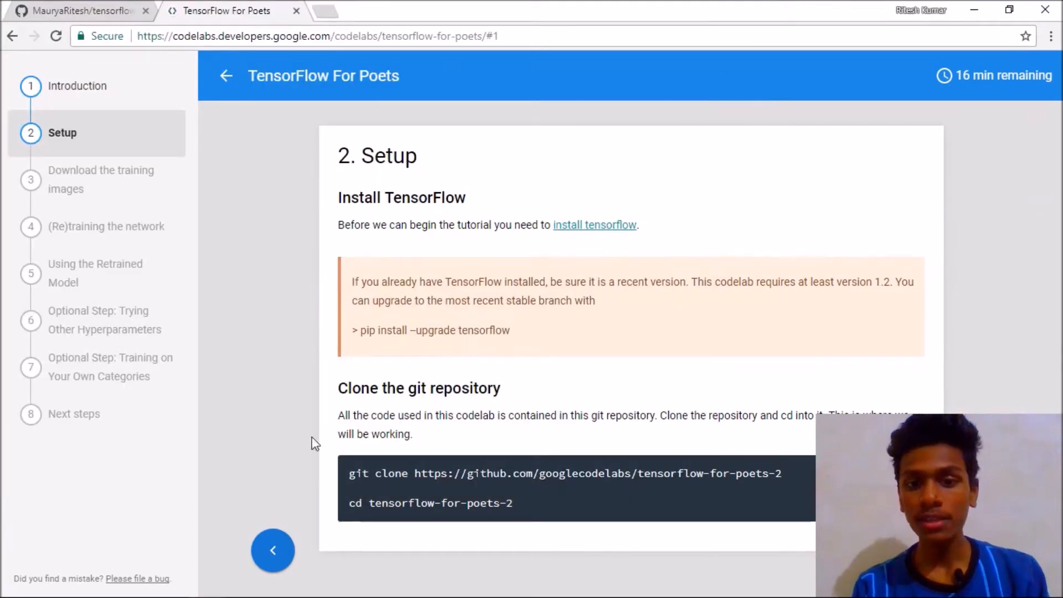
pyautogui.moveTo(75, 10)
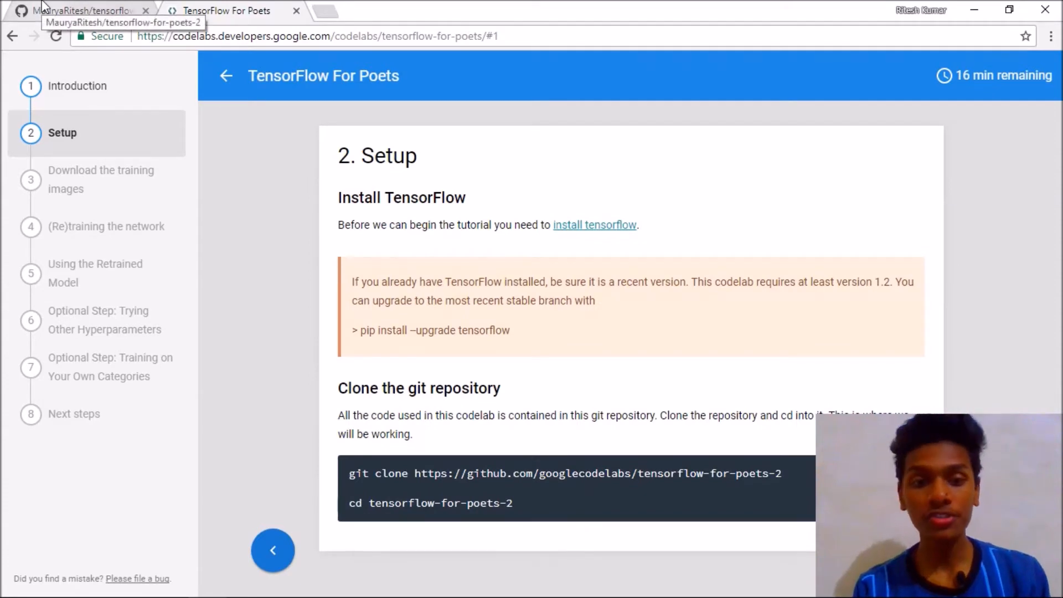
# Switch to the forked tensorflow-for-poets-2 GitHub page and select its web address.
pyautogui.click(82, 11)
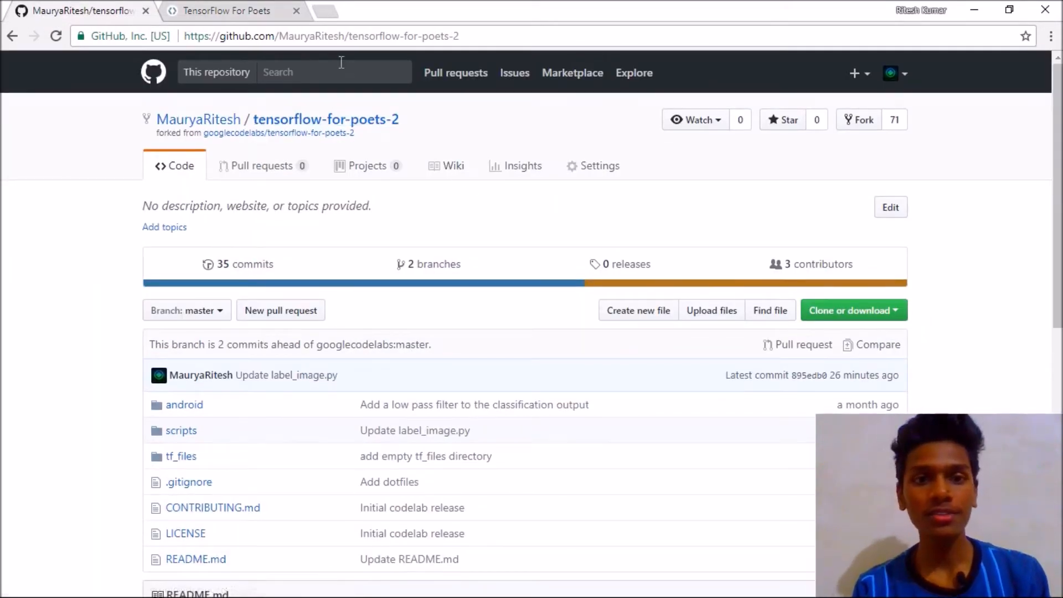
pyautogui.click(323, 36)
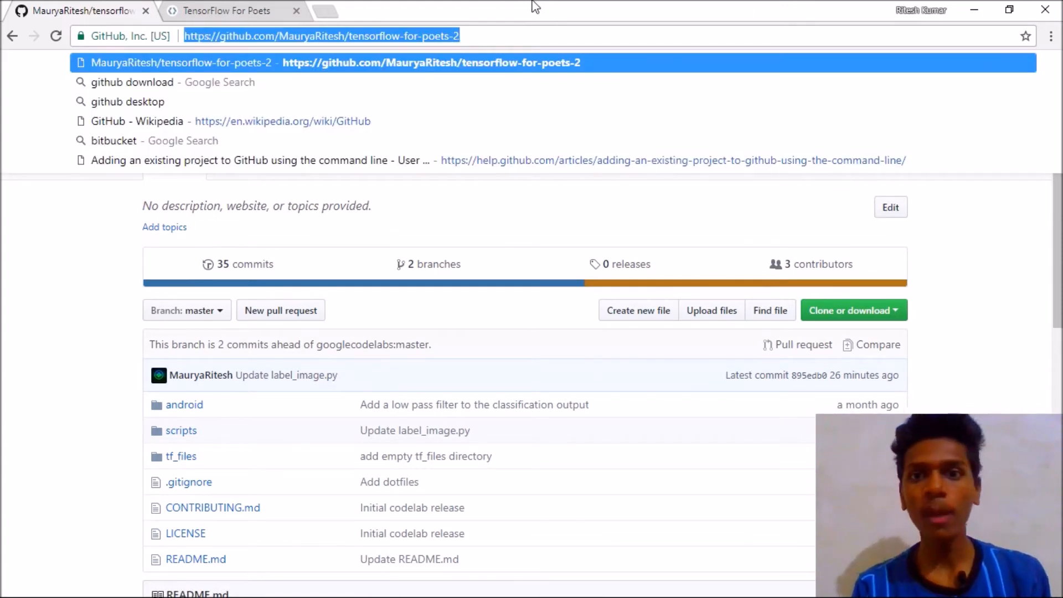
pyautogui.moveTo(975, 8)
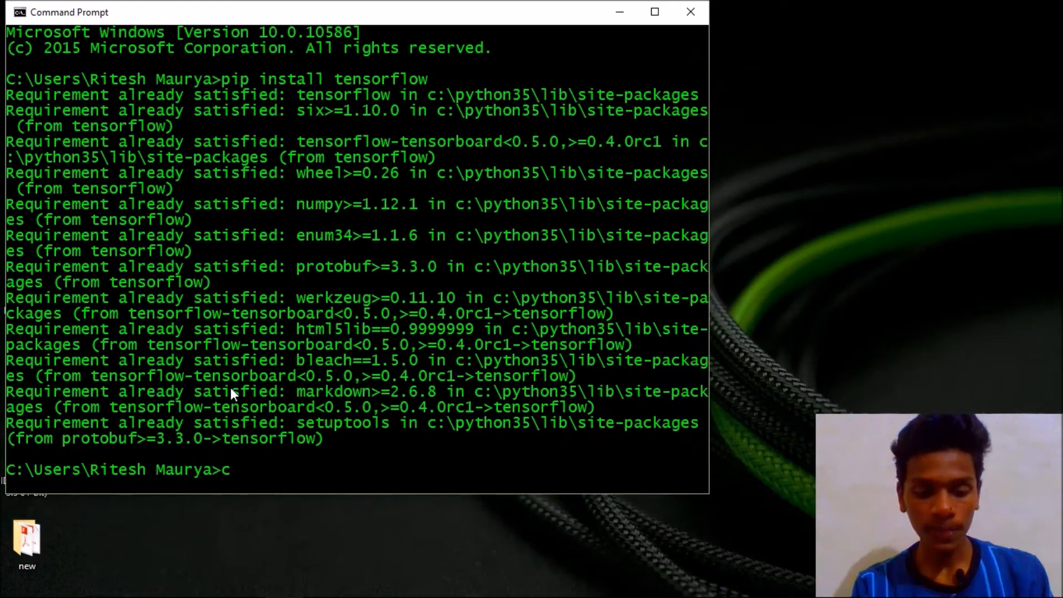
pyautogui.write('d Desktop')
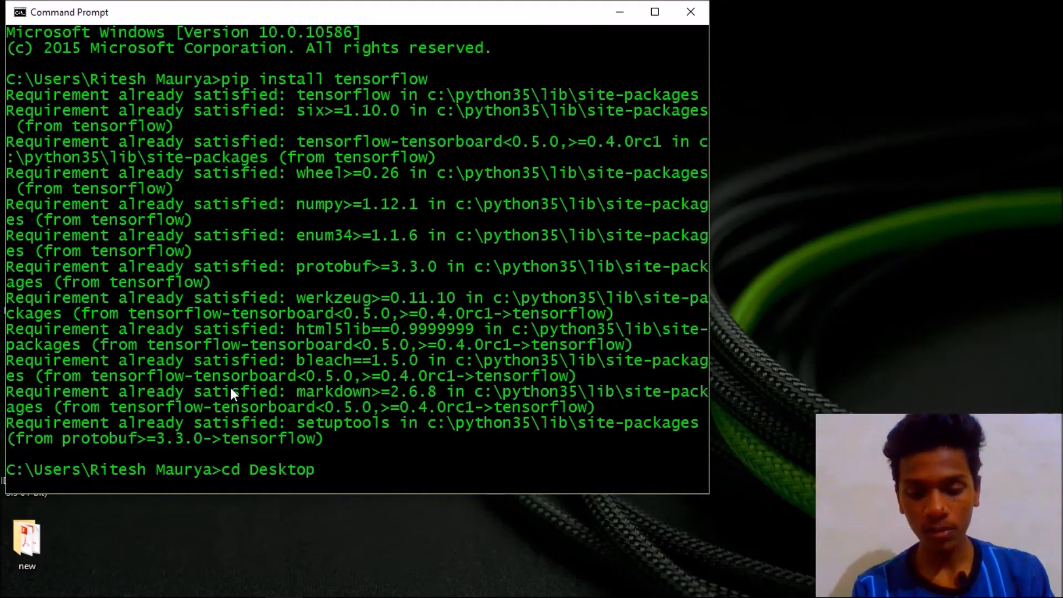
pyautogui.press('Return')
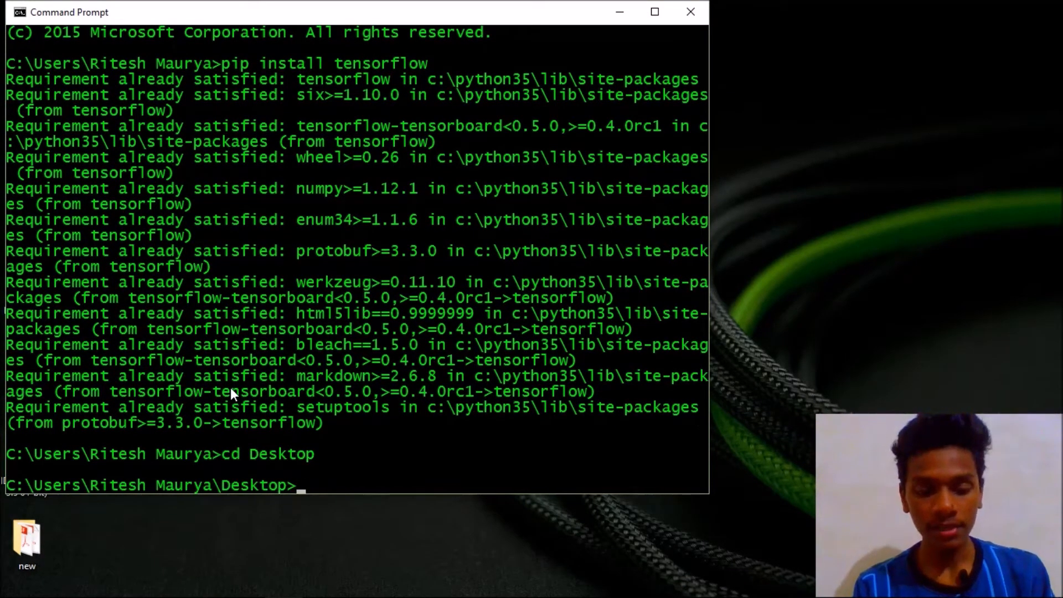
pyautogui.write('git clone')
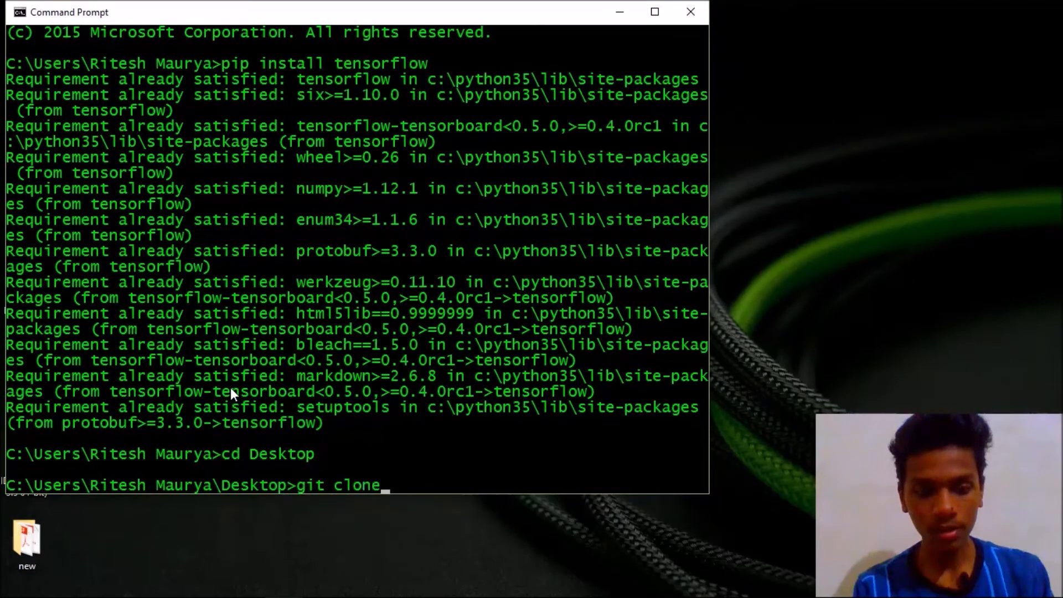
pyautogui.write('https://github.com/MauryaRitesh/tensorflow-for-poets-2')
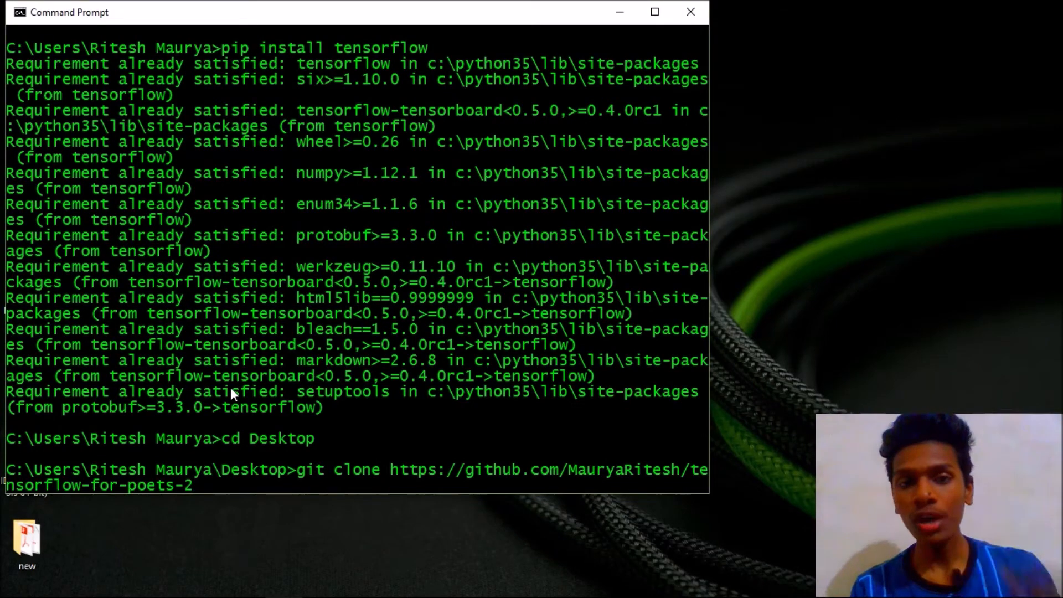
pyautogui.press('Return')
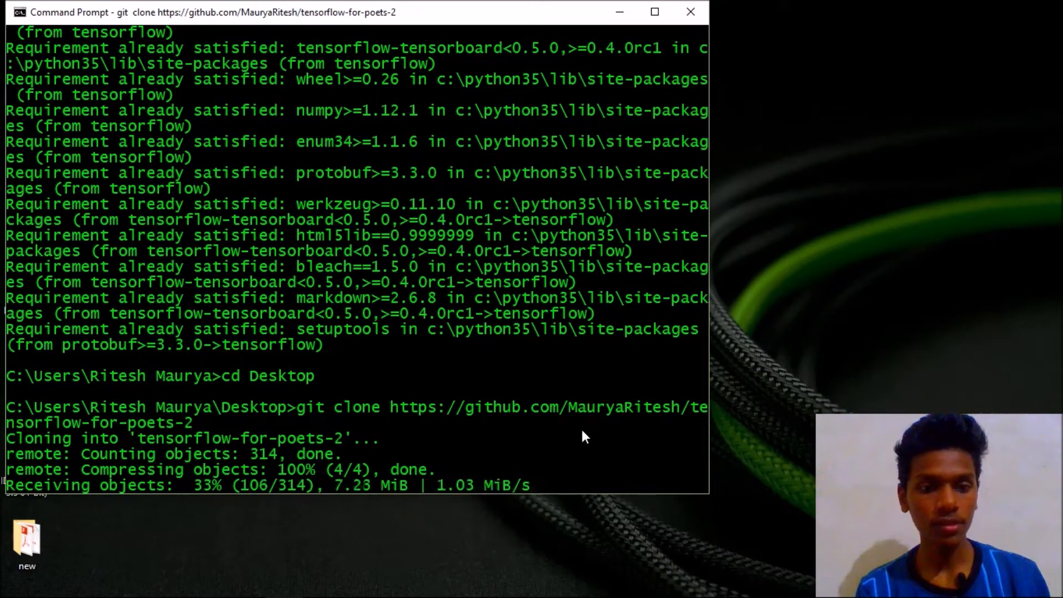
pyautogui.moveTo(529, 531)
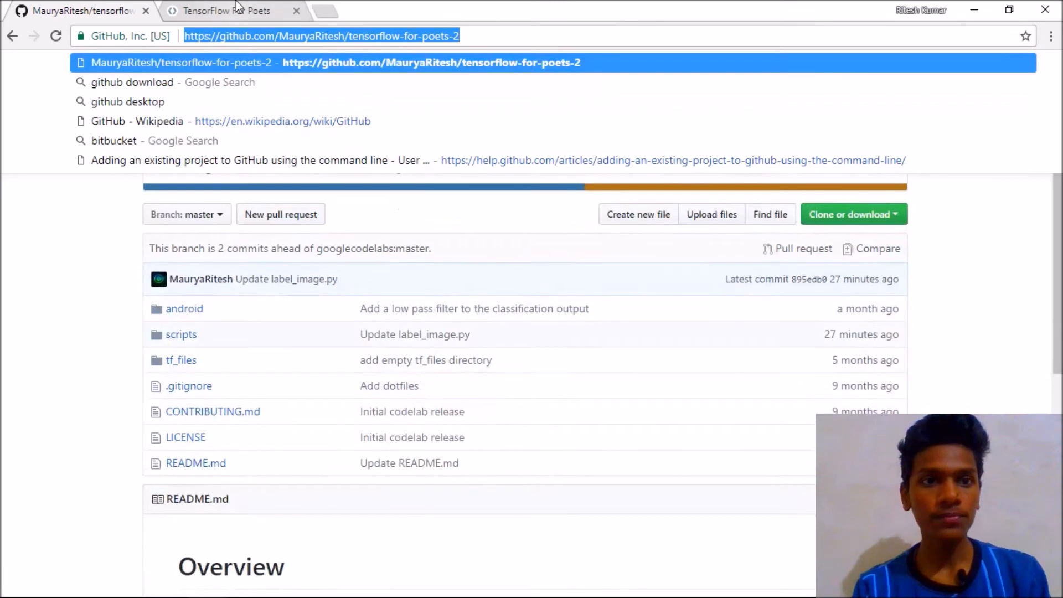
# Read the codelab's step 3, 'Download the training images', and its expected folder listing.
pyautogui.click(231, 11)
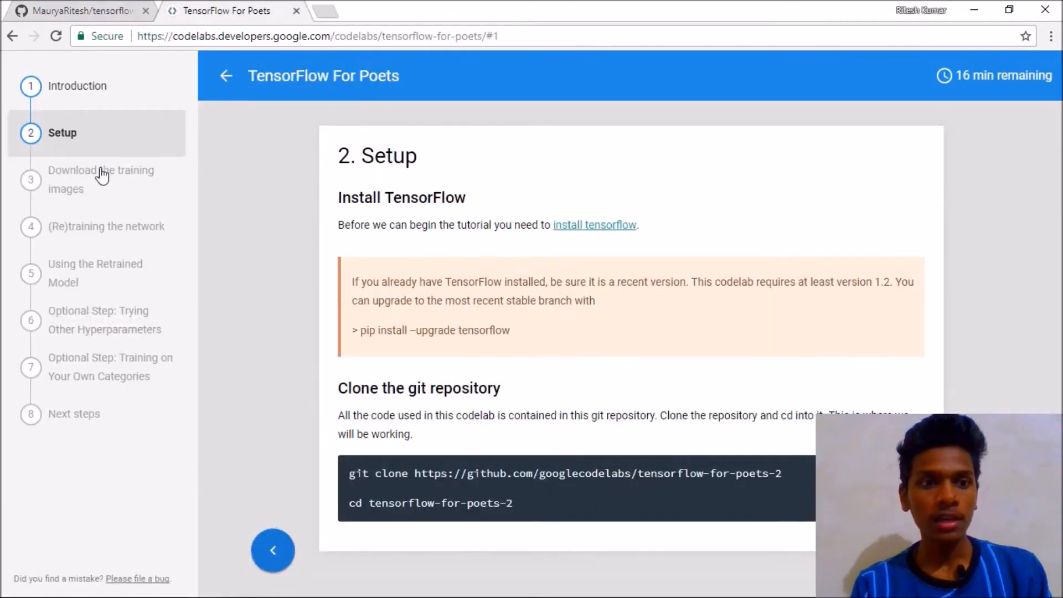
pyautogui.click(100, 179)
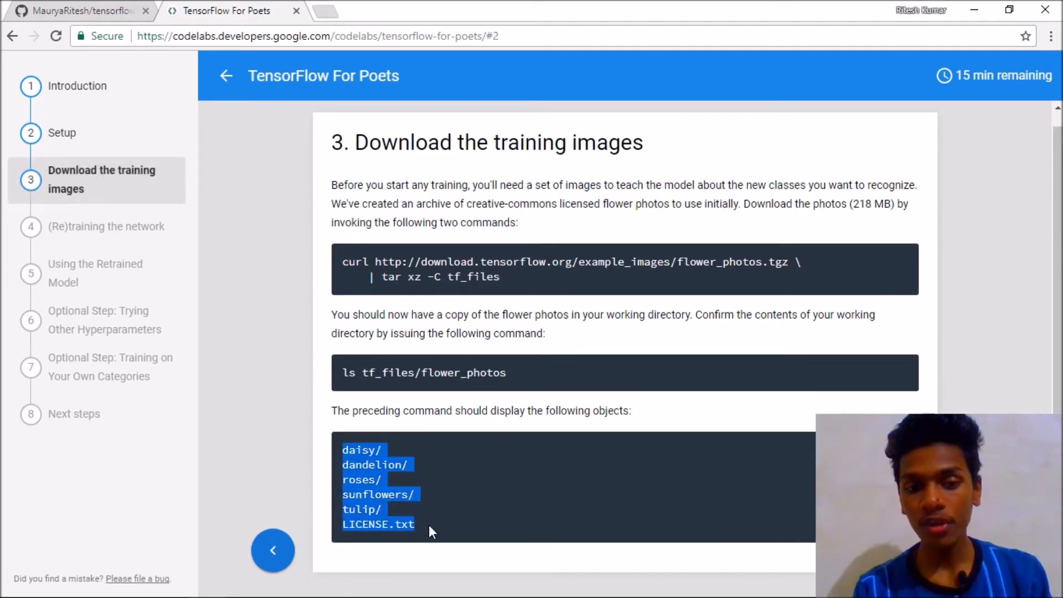
pyautogui.click(504, 485)
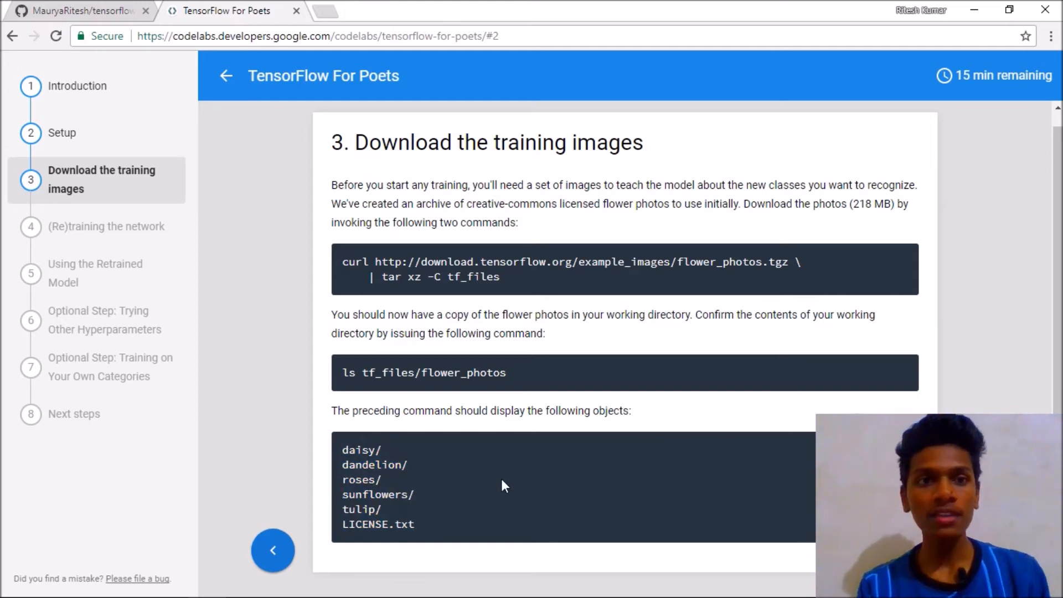
pyautogui.moveTo(333, 265)
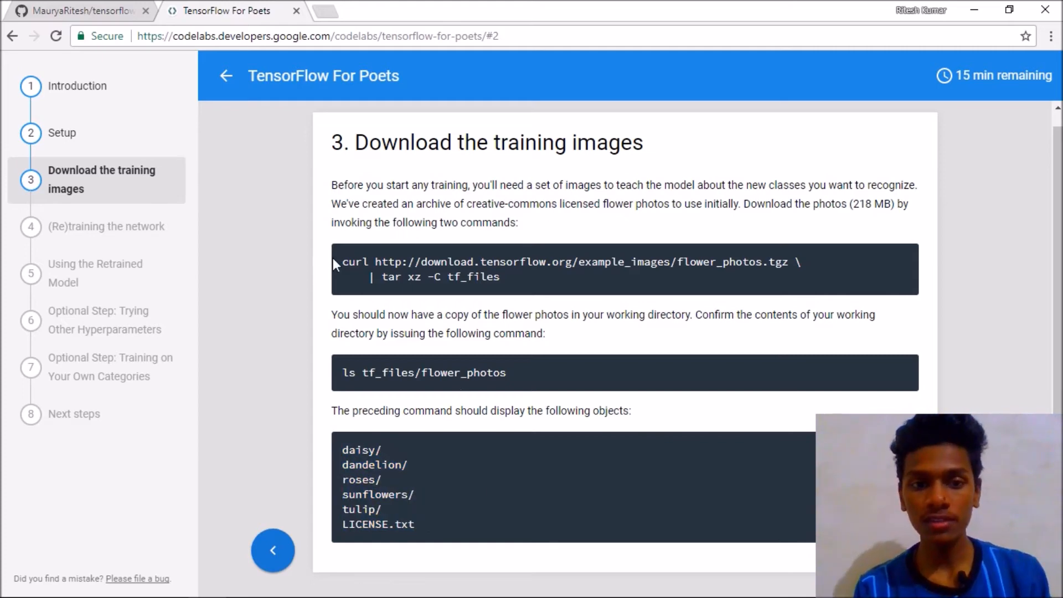
pyautogui.moveTo(548, 283)
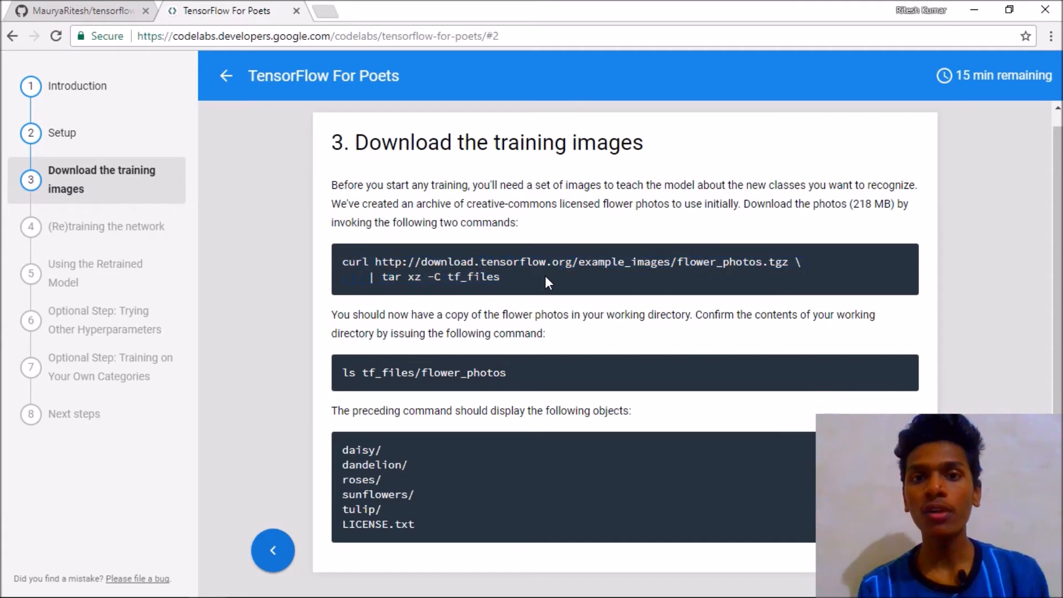
pyautogui.moveTo(793, 84)
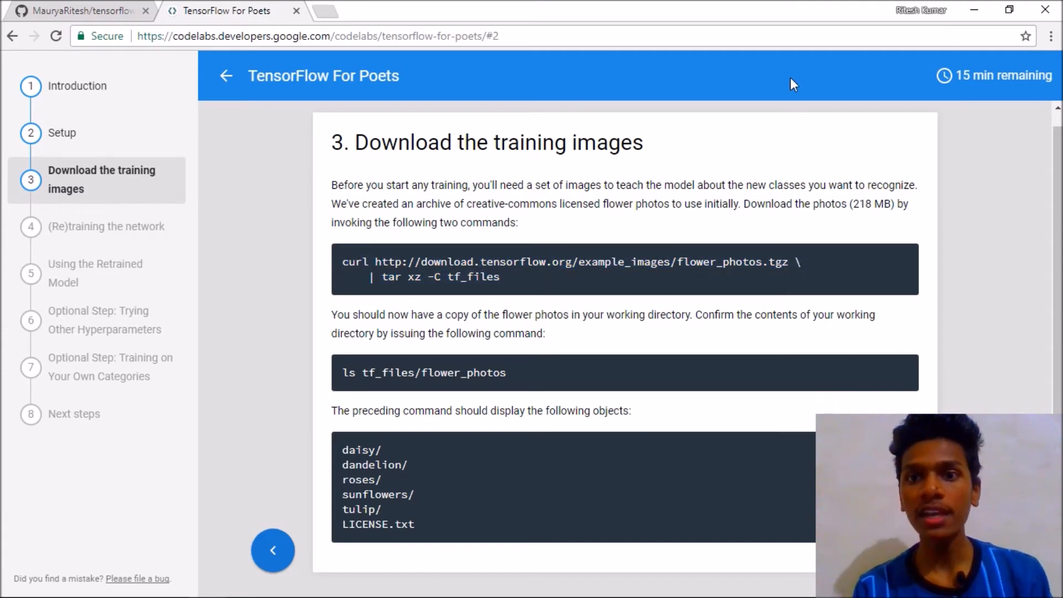
pyautogui.moveTo(975, 17)
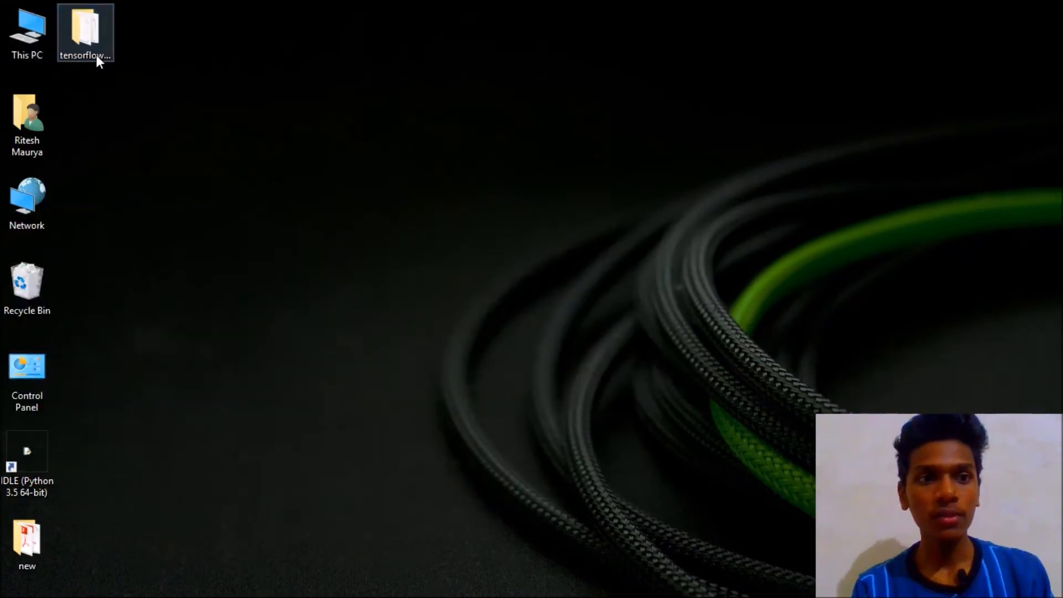
# Inside tensorflow-for-poets-2\tf_files, create a folder named flower_photos and open it.
pyautogui.doubleClick(84, 32)
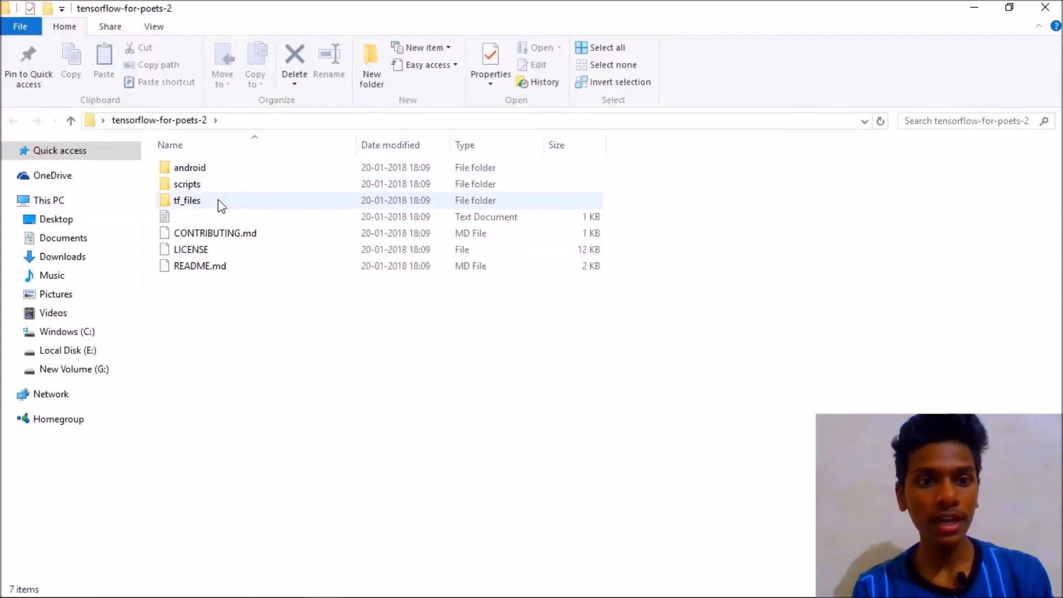
pyautogui.doubleClick(187, 200)
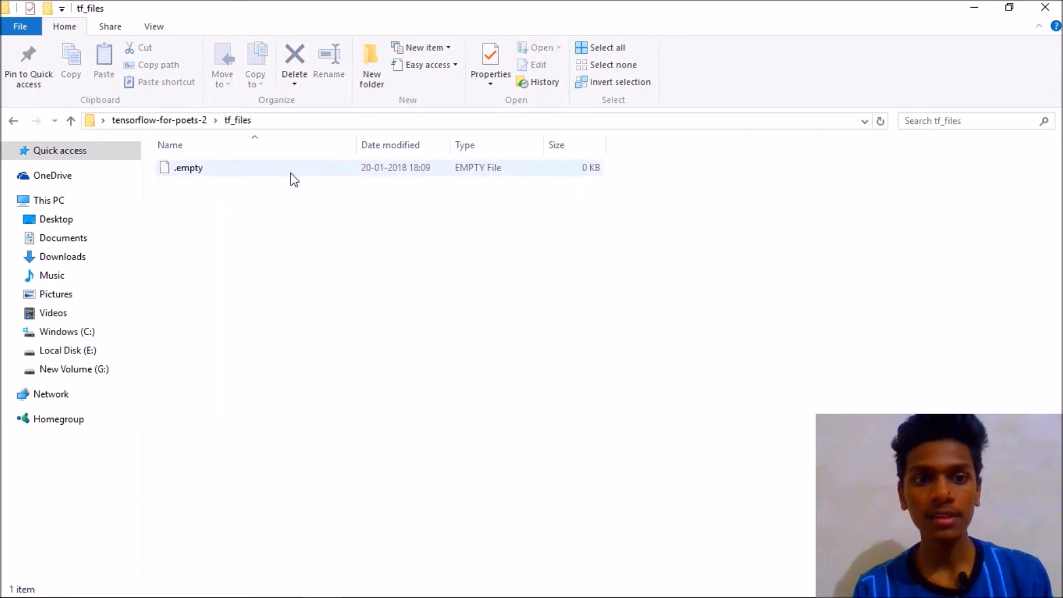
pyautogui.click(371, 64)
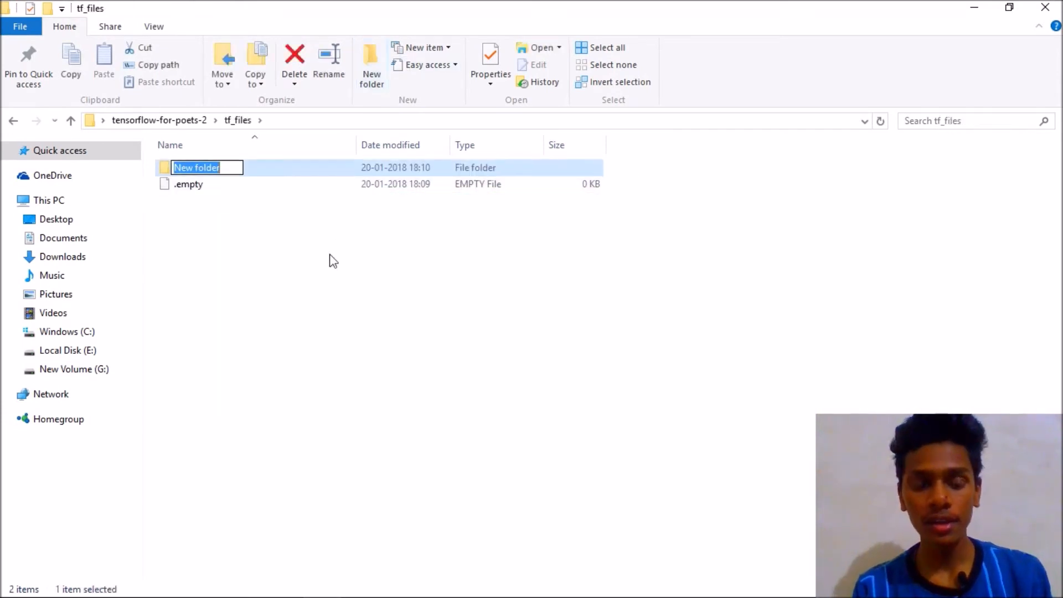
pyautogui.write('flower_')
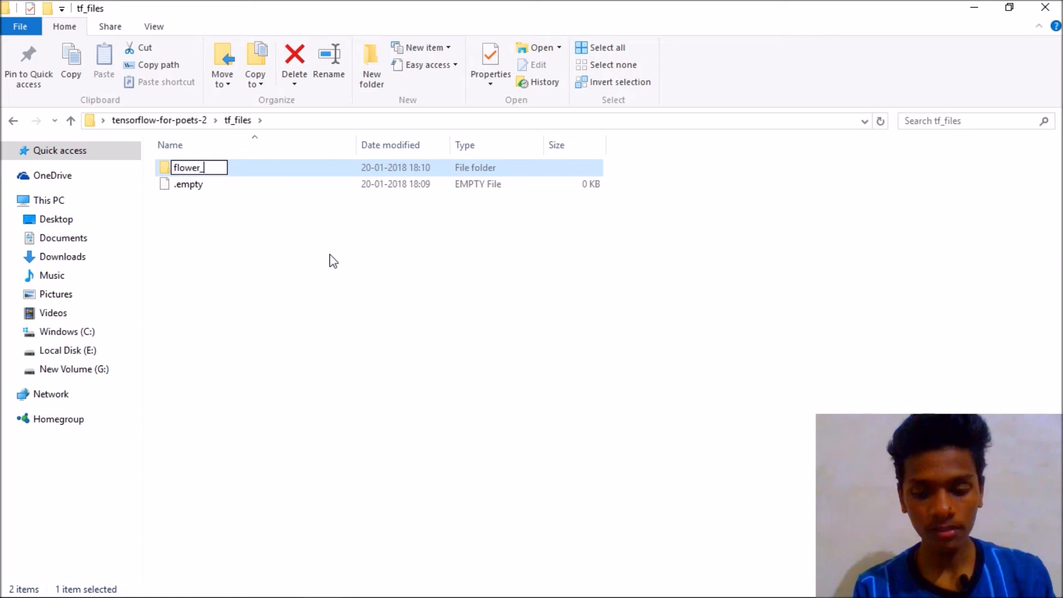
pyautogui.write('photos')
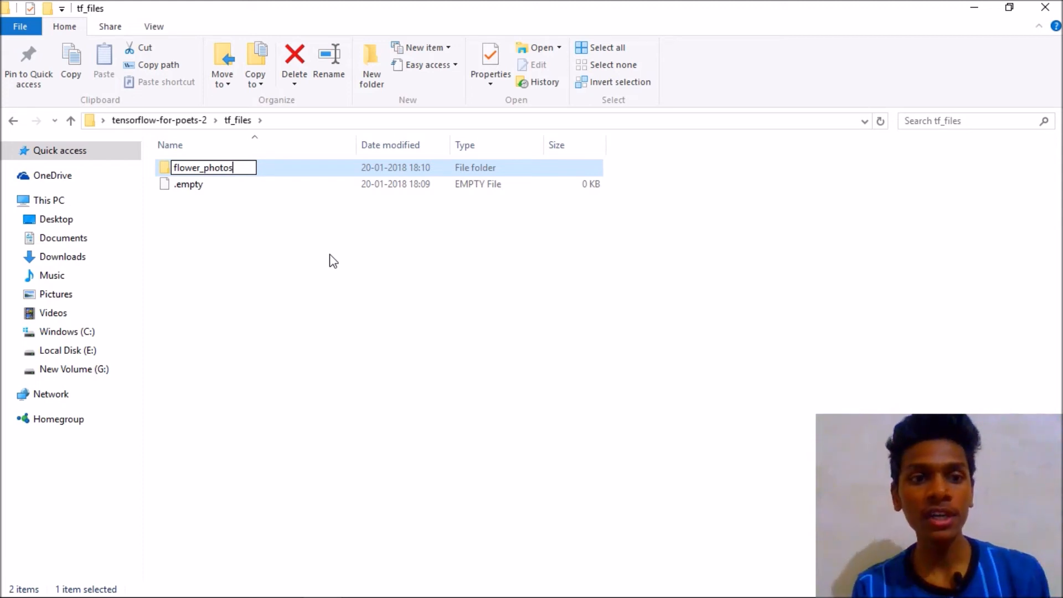
pyautogui.press('Return')
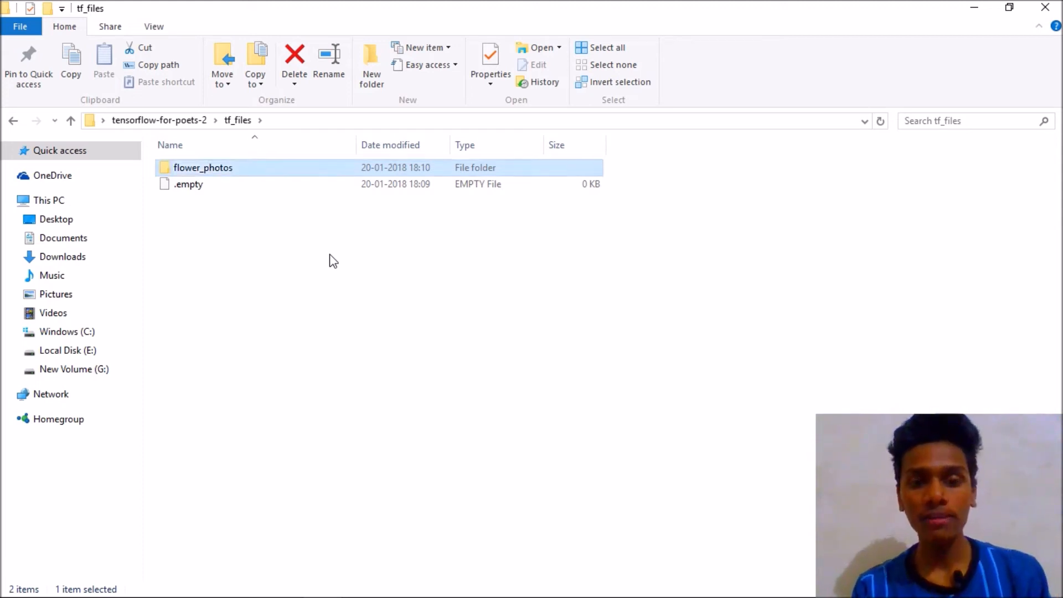
pyautogui.doubleClick(203, 167)
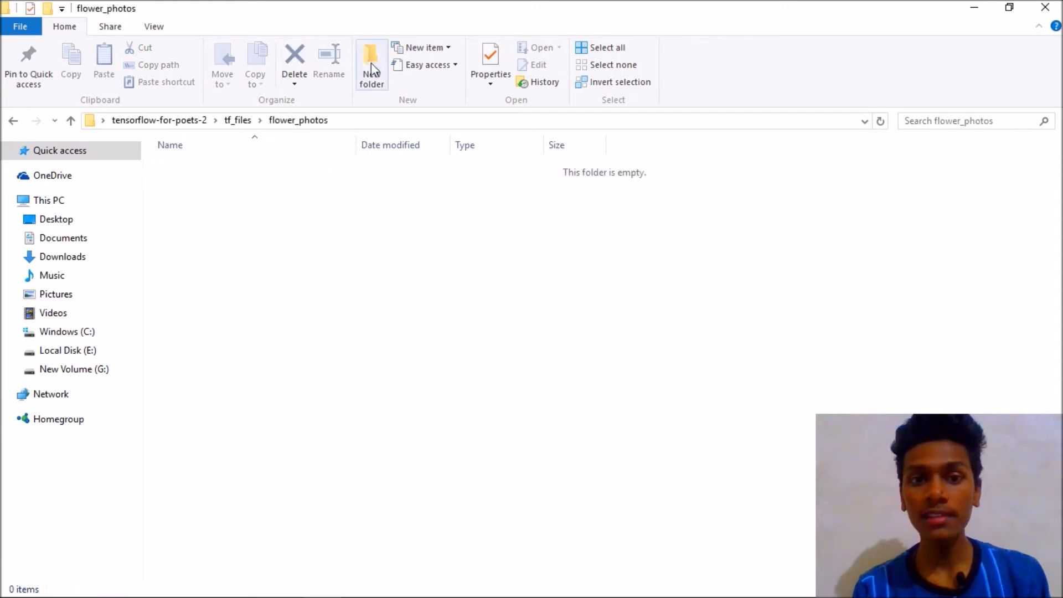
# Create folders named 'Ritesh' and 'Not Ritesh' inside flower_photos.
pyautogui.click(371, 65)
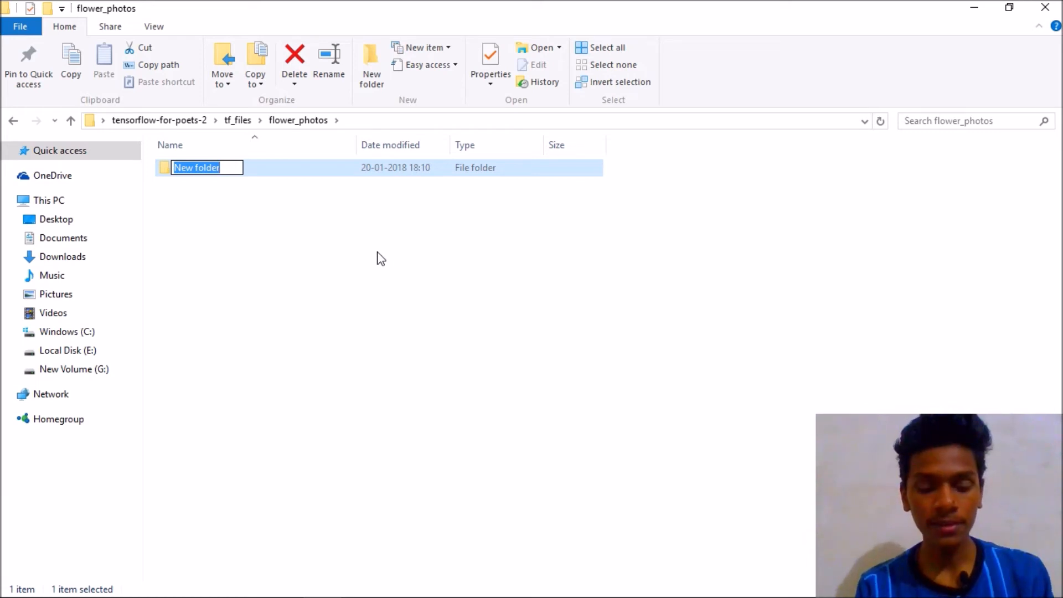
pyautogui.write('Ritesh')
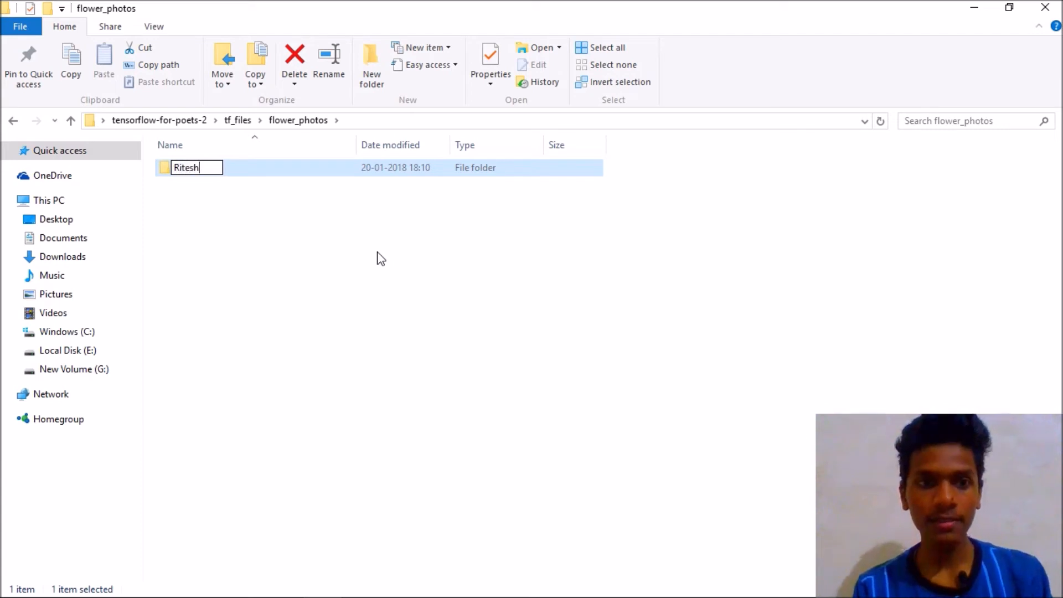
pyautogui.moveTo(379, 75)
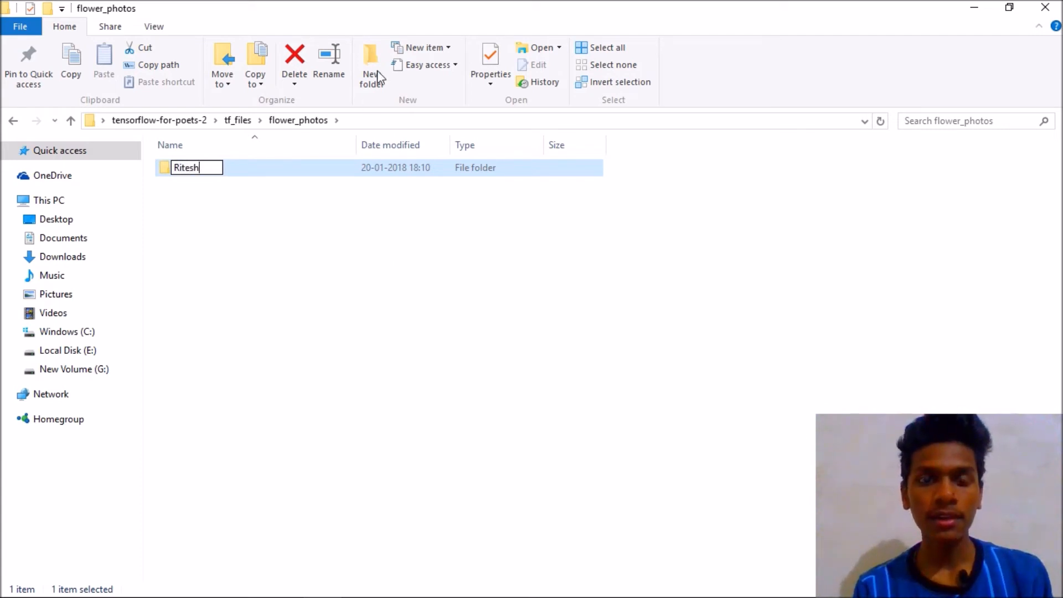
pyautogui.click(371, 64)
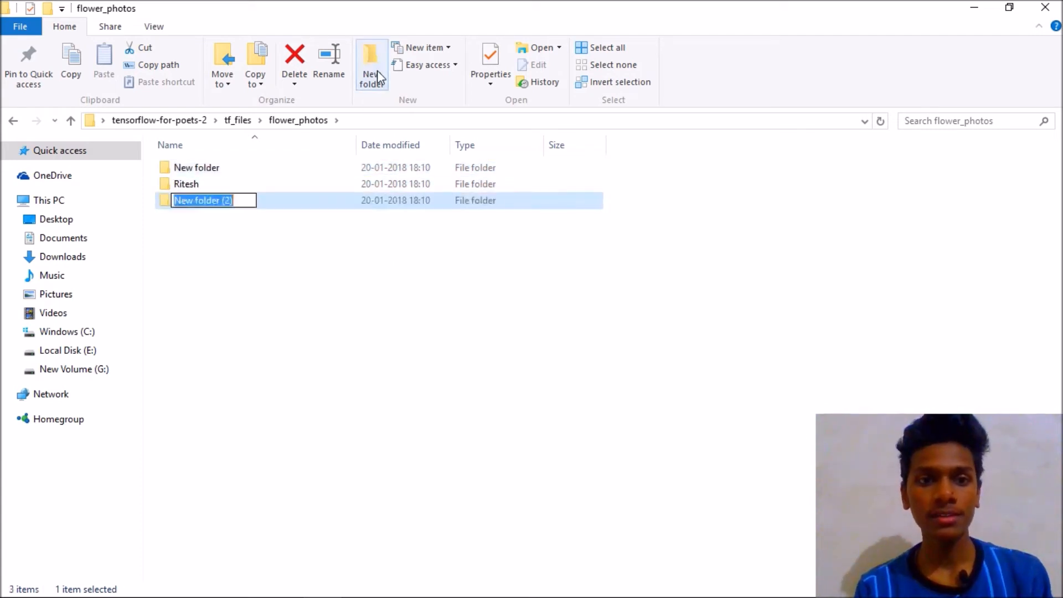
pyautogui.click(371, 61)
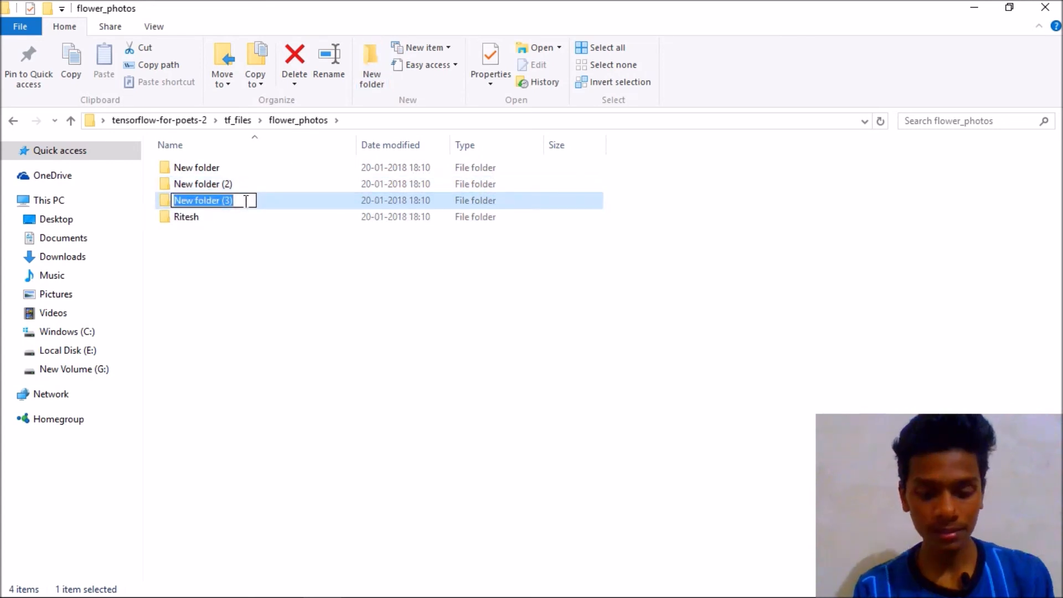
pyautogui.write('Not Rite')
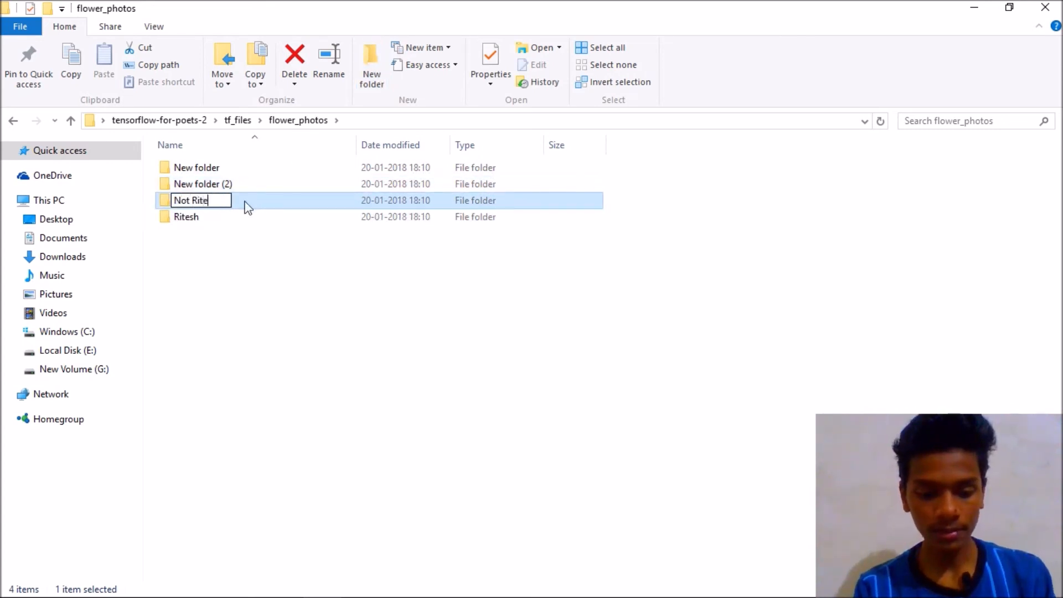
pyautogui.write('sh')
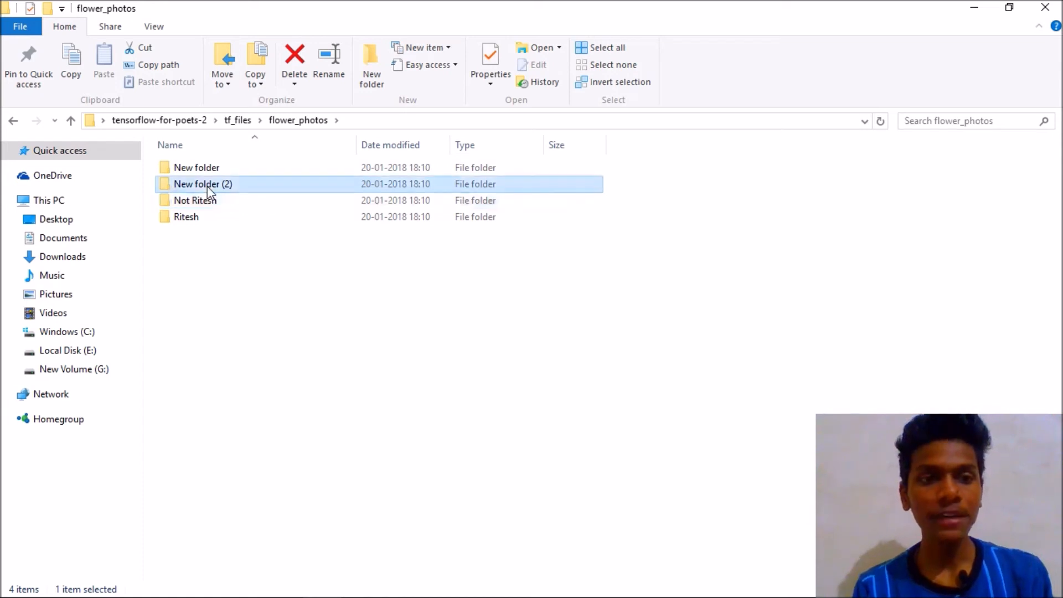
# Select the two leftover untitled folders and request their deletion.
pyautogui.click(197, 167)
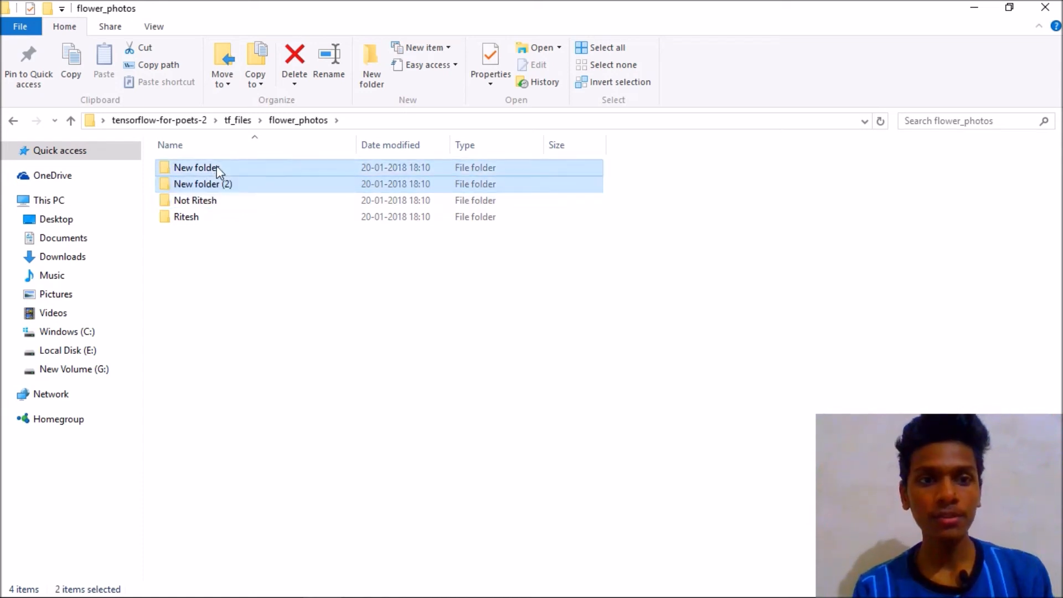
pyautogui.click(196, 167)
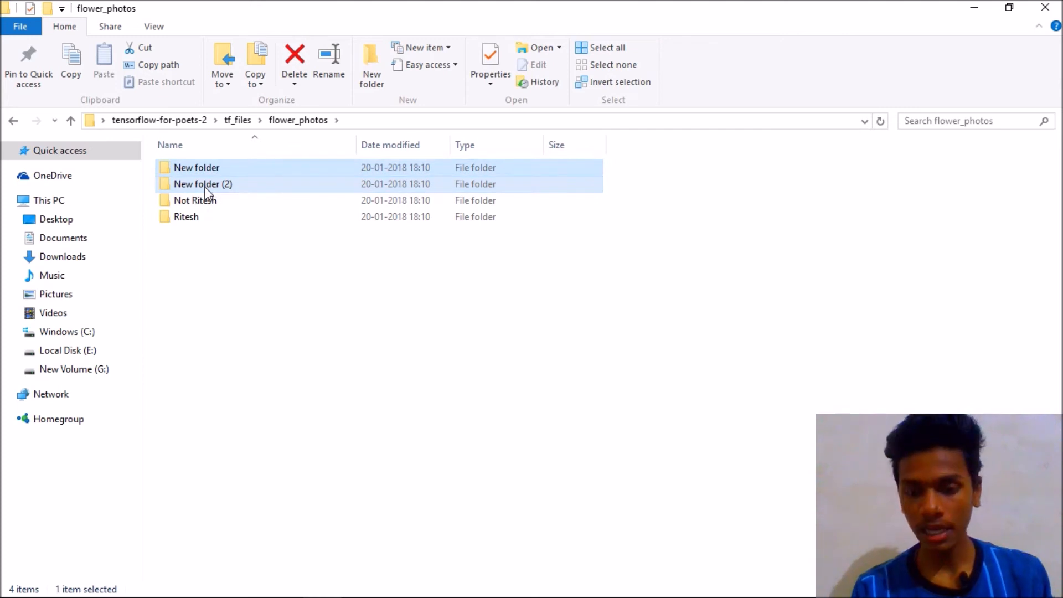
pyautogui.click(294, 61)
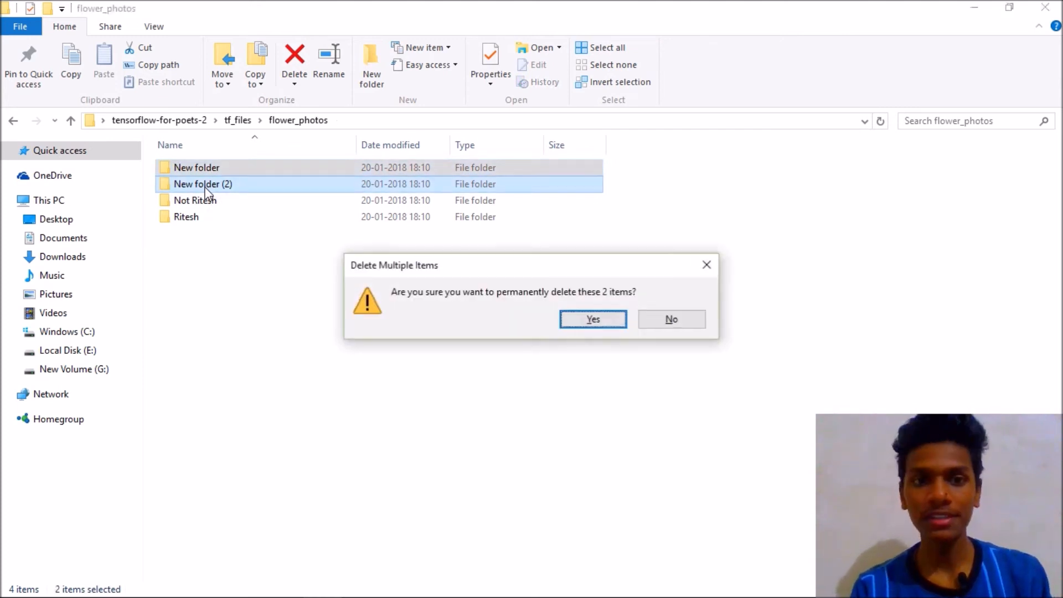
# Confirm permanently deleting the two untitled folders.
pyautogui.click(592, 319)
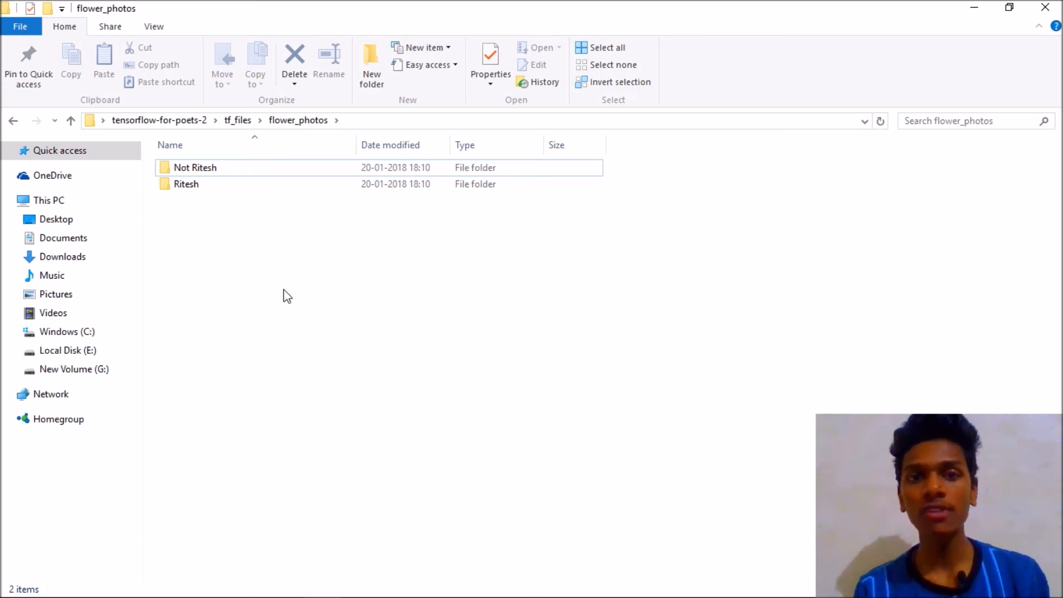
pyautogui.moveTo(975, 7)
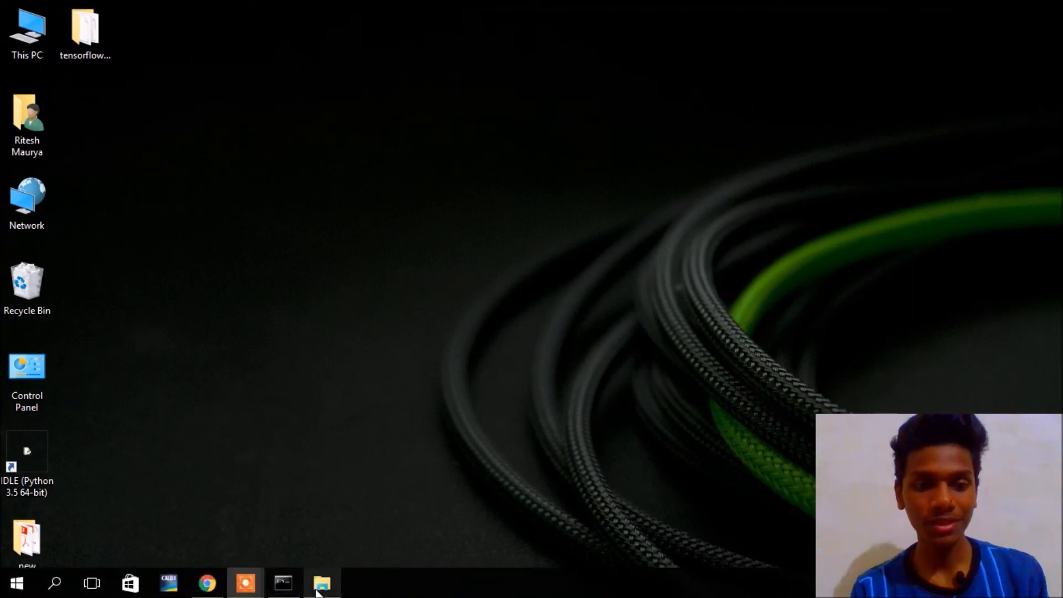
# Restore flower_photos and open Not Ritesh and Ritesh to confirm both are empty.
pyautogui.click(322, 583)
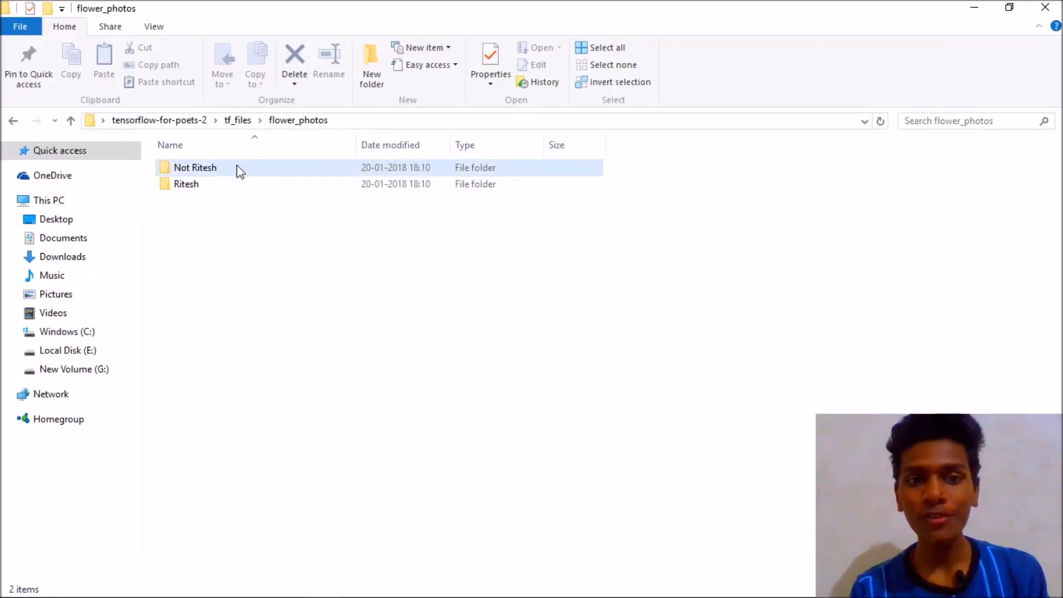
pyautogui.doubleClick(196, 167)
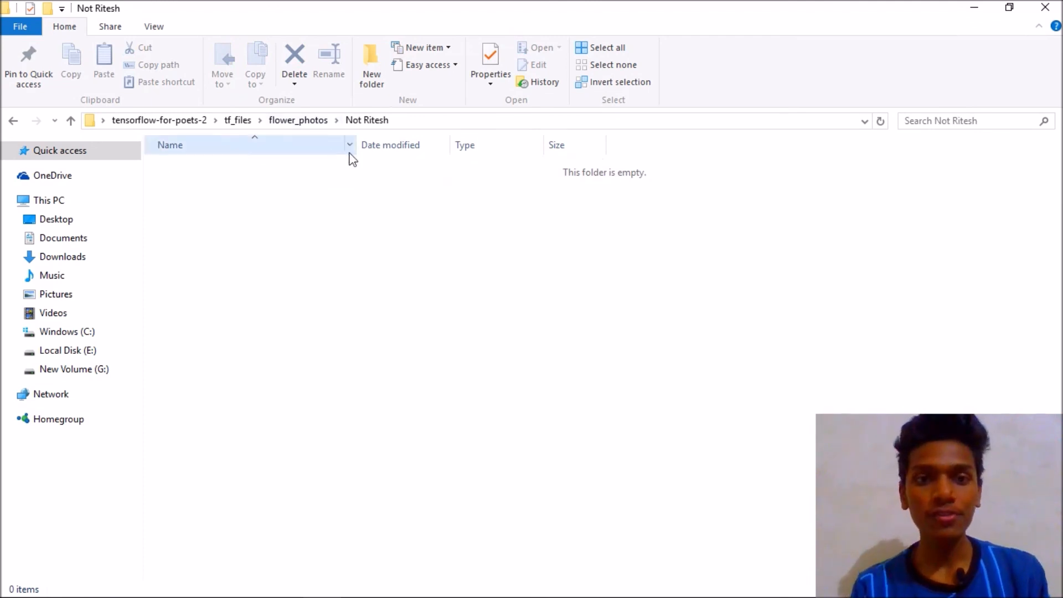
pyautogui.moveTo(437, 195)
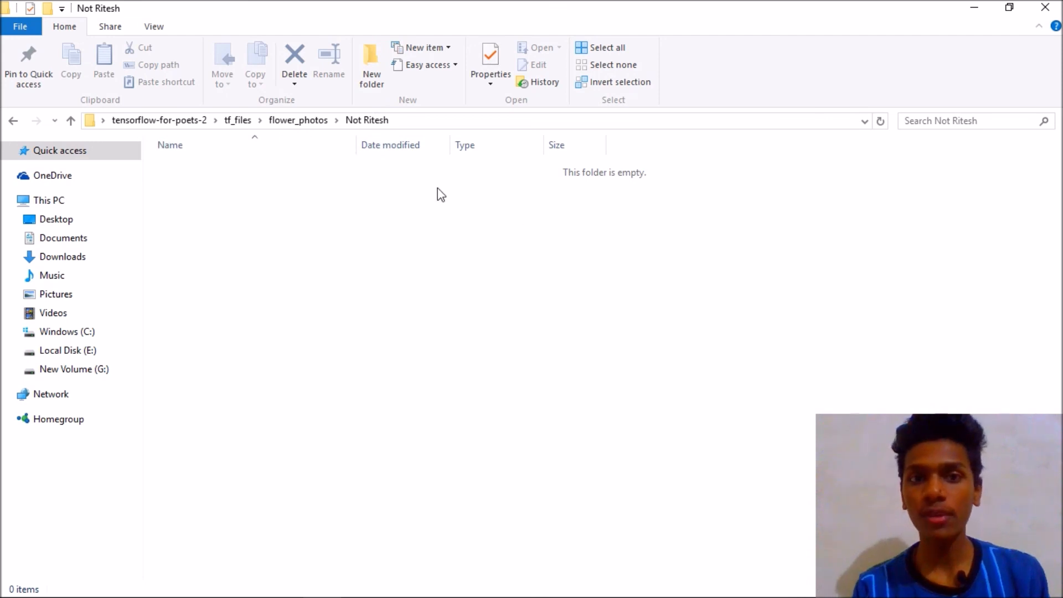
pyautogui.click(298, 120)
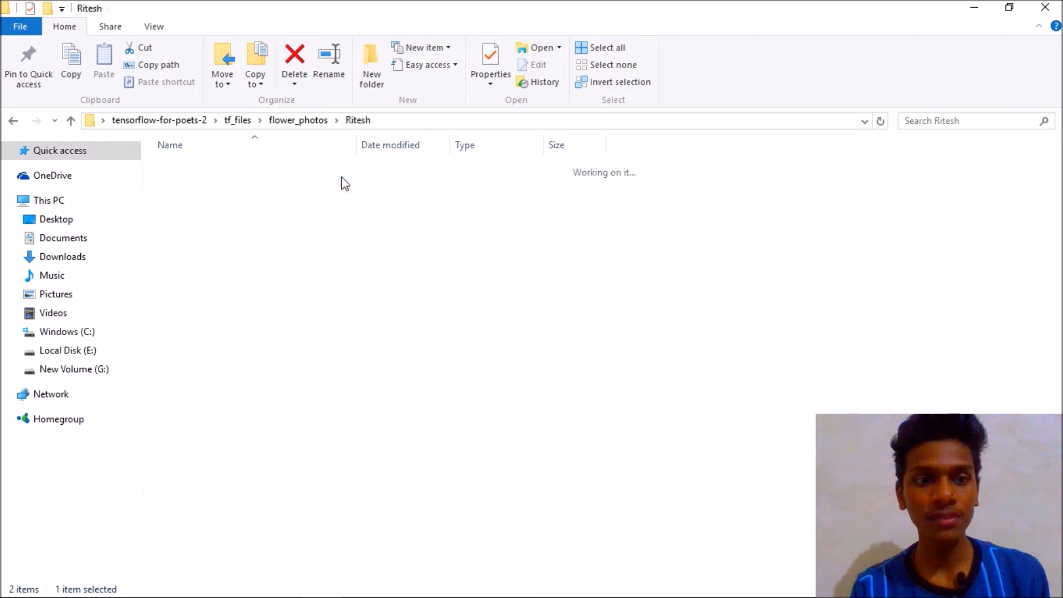
pyautogui.click(294, 61)
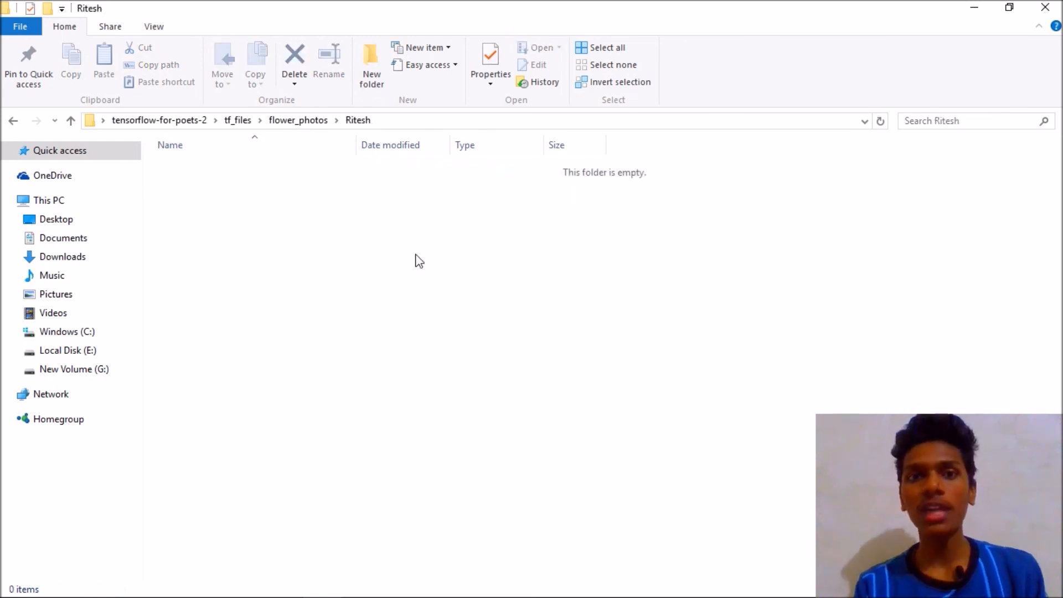